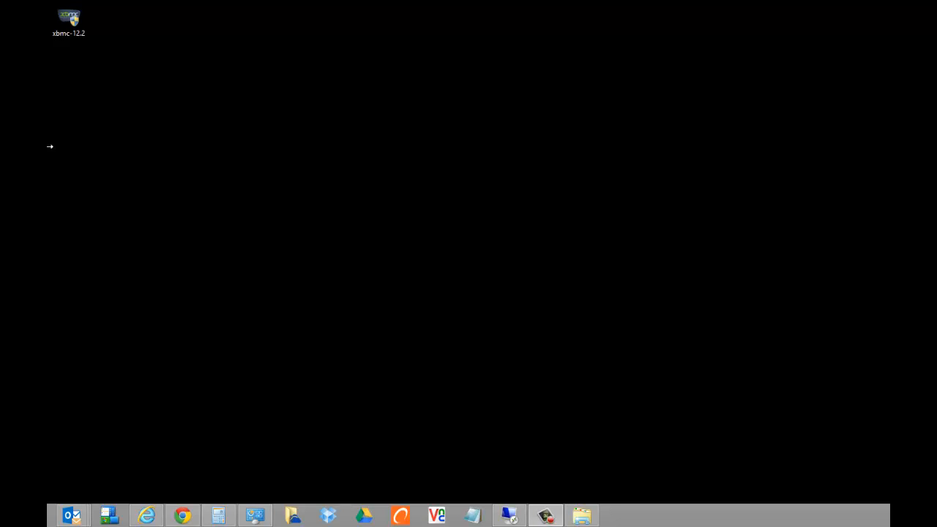
- Download the Windows installer via Save as to the Desktop, replacing the existing file
left_click(146, 515)
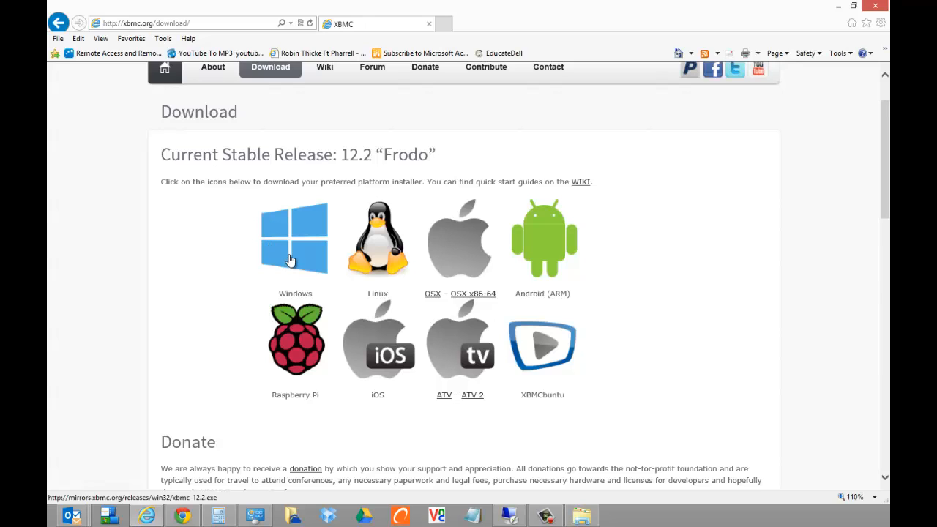
left_click(296, 237)
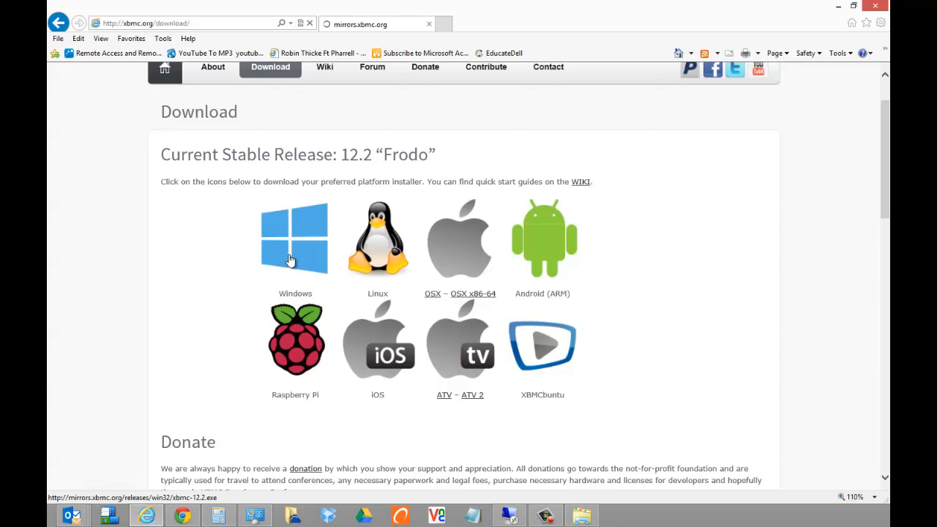
left_click(294, 237)
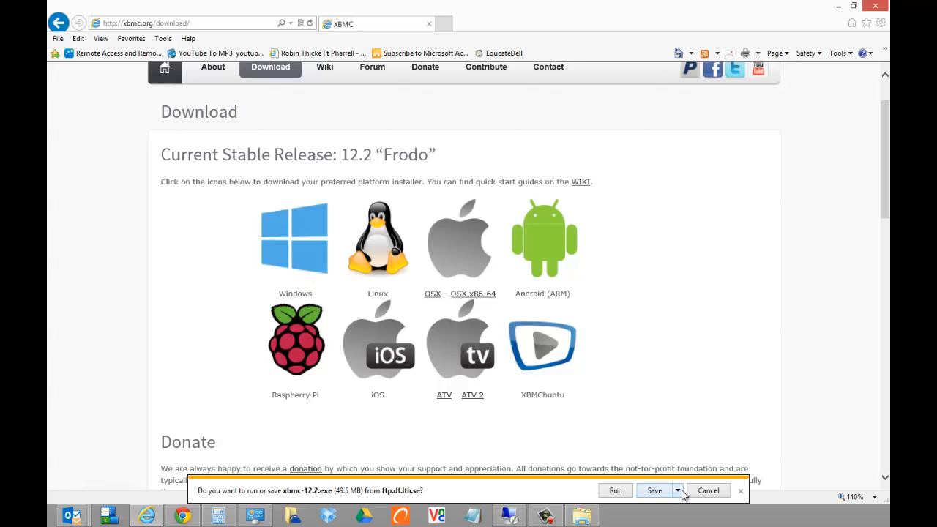
left_click(676, 490)
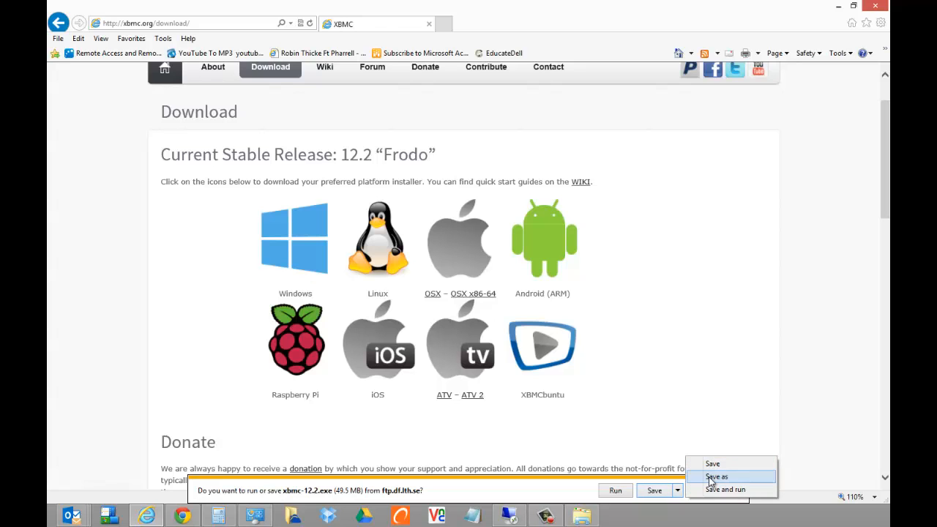
left_click(716, 477)
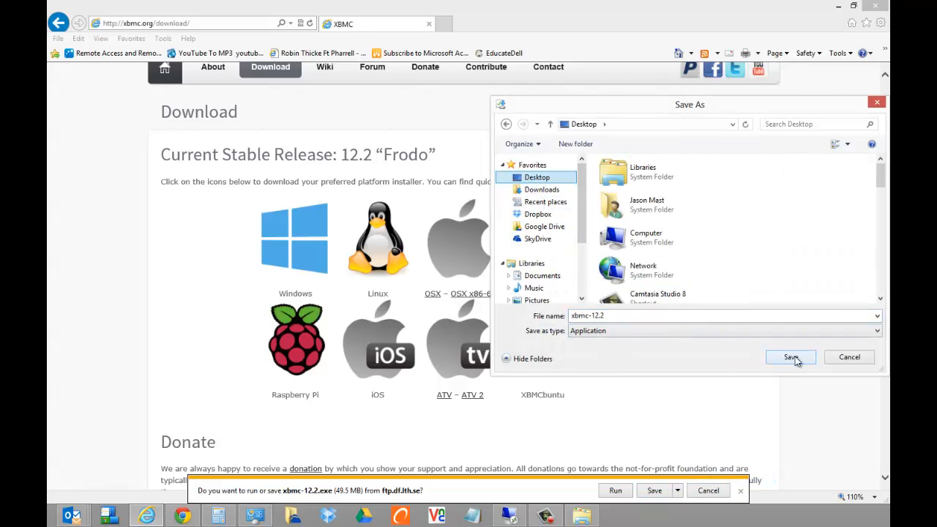
left_click(790, 358)
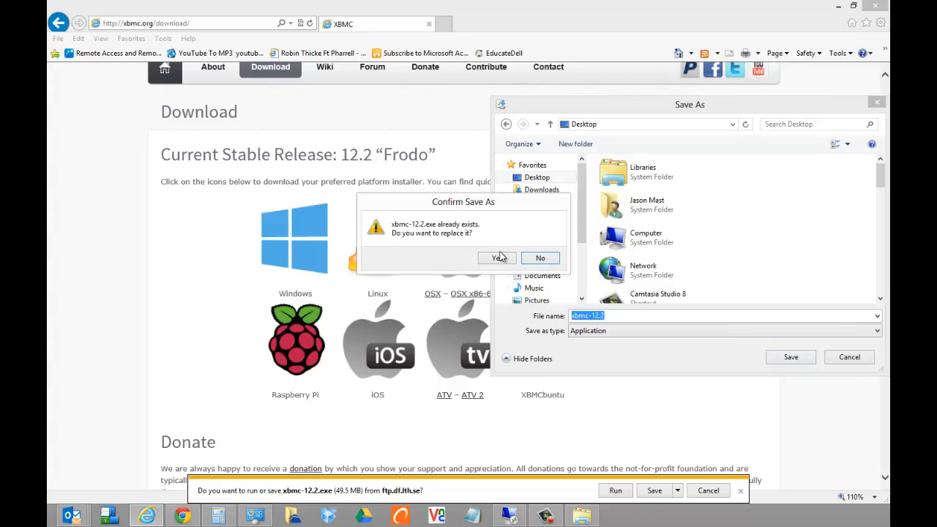
left_click(498, 258)
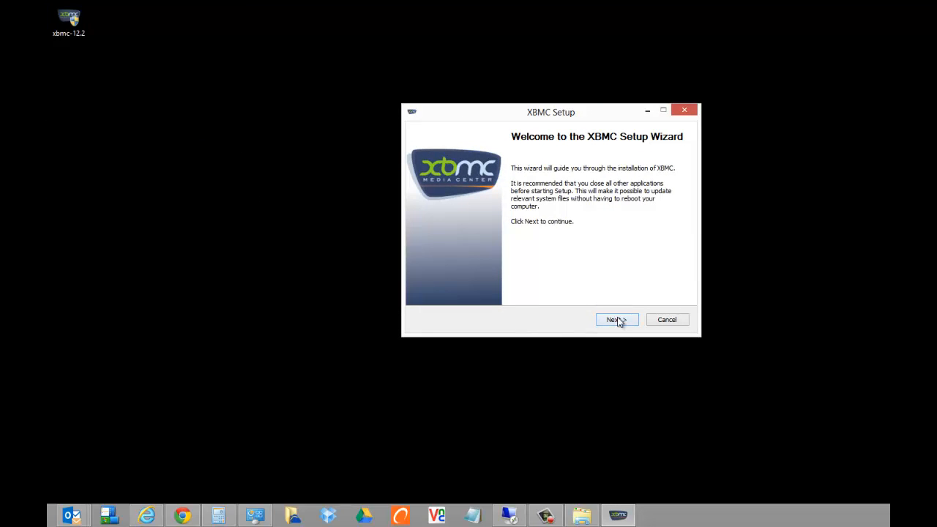
- Accept the welcome page and default install folder, then enable Run XBMC on finish
left_click(616, 319)
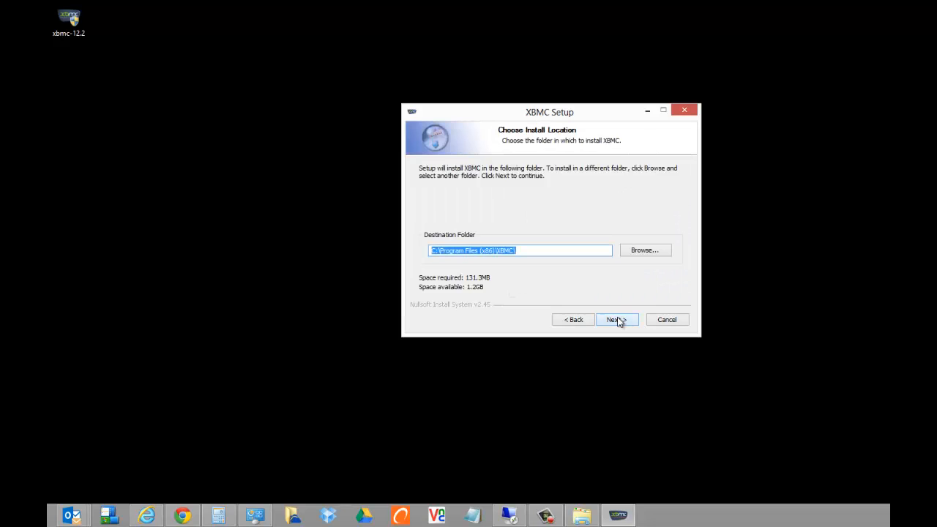
left_click(615, 320)
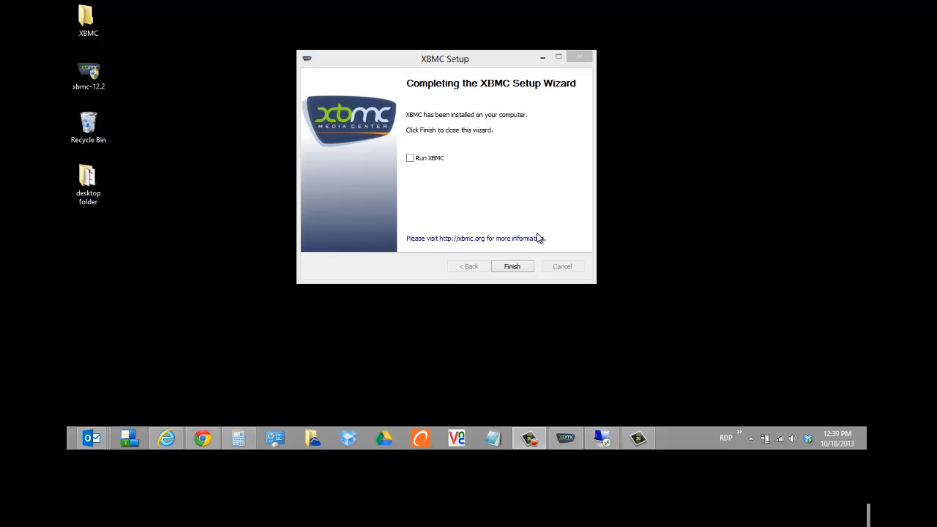
mouse_move(416, 163)
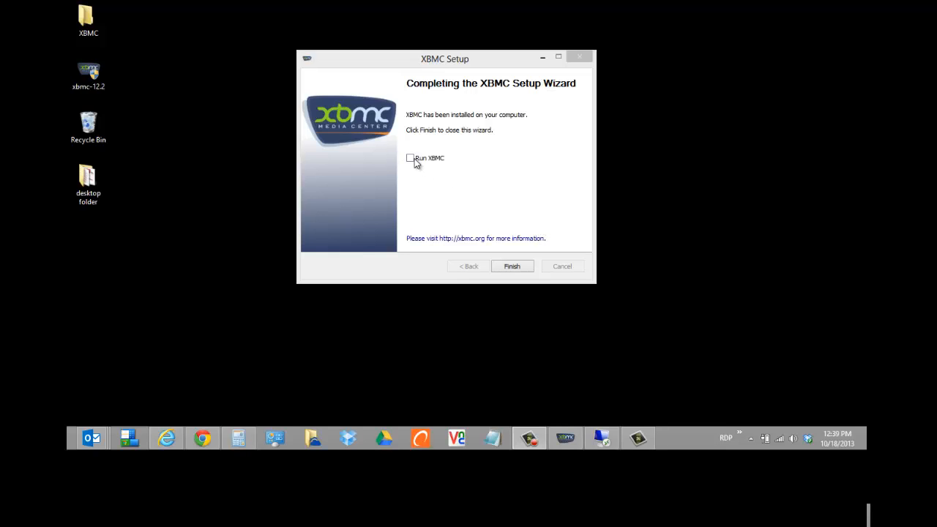
left_click(410, 158)
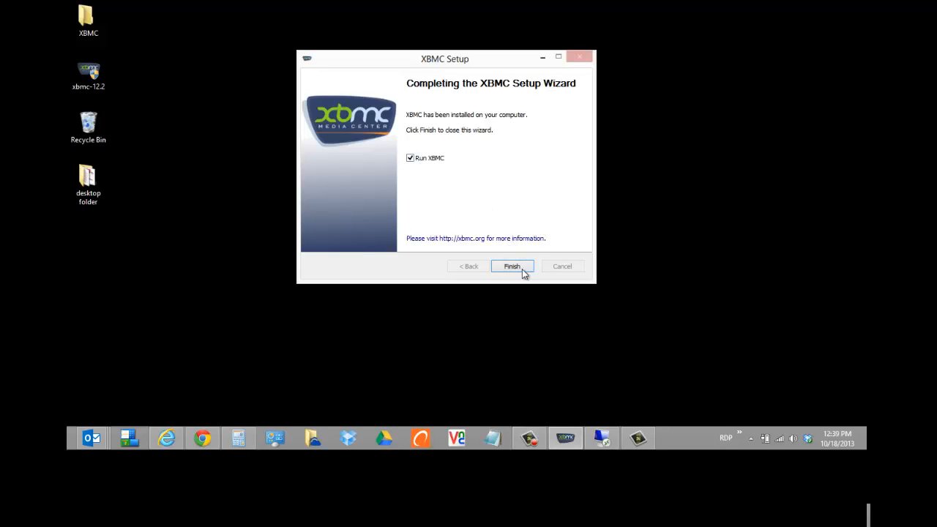
- Finish setup into XBMC, view Weather, accept its first-run help and go home
left_click(511, 267)
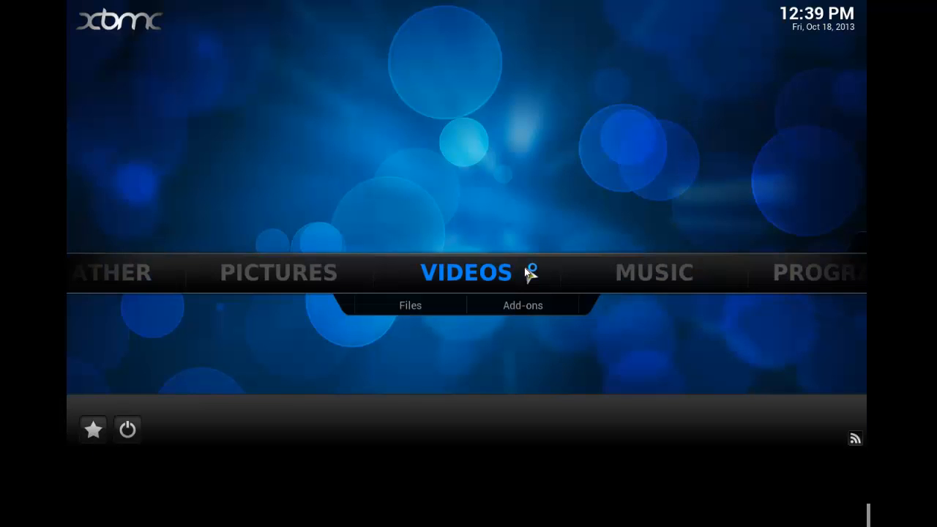
mouse_move(262, 108)
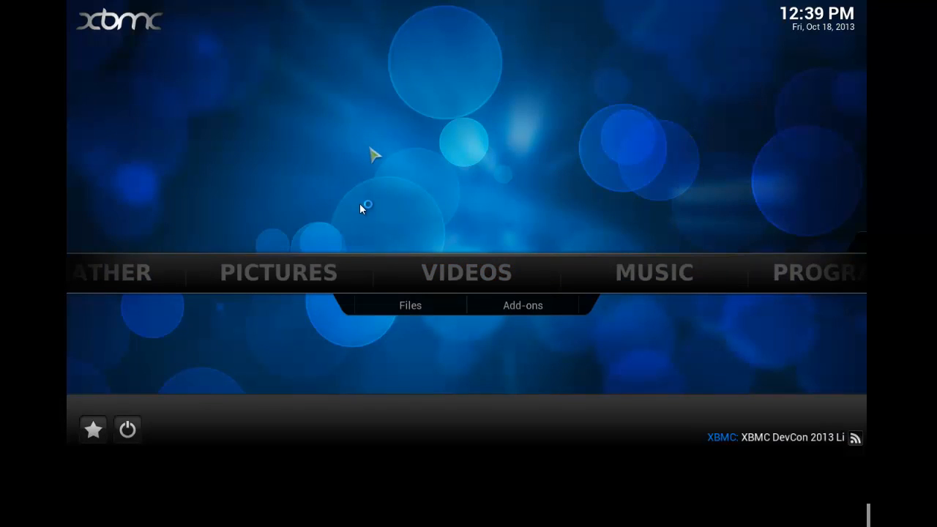
mouse_move(409, 193)
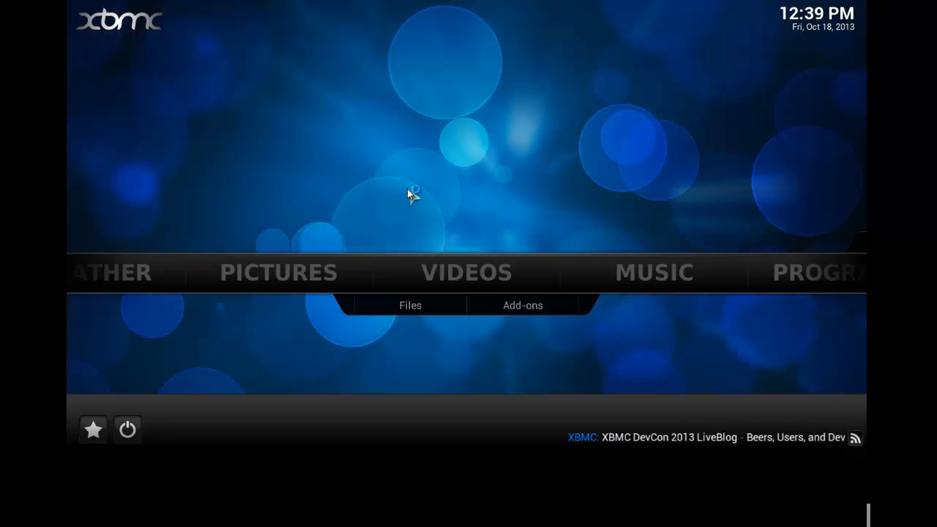
mouse_move(279, 271)
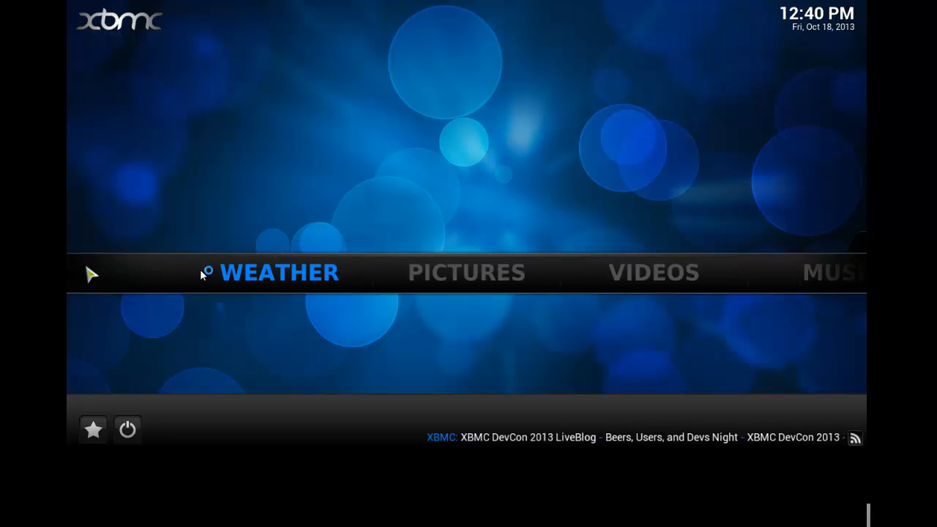
left_click(278, 272)
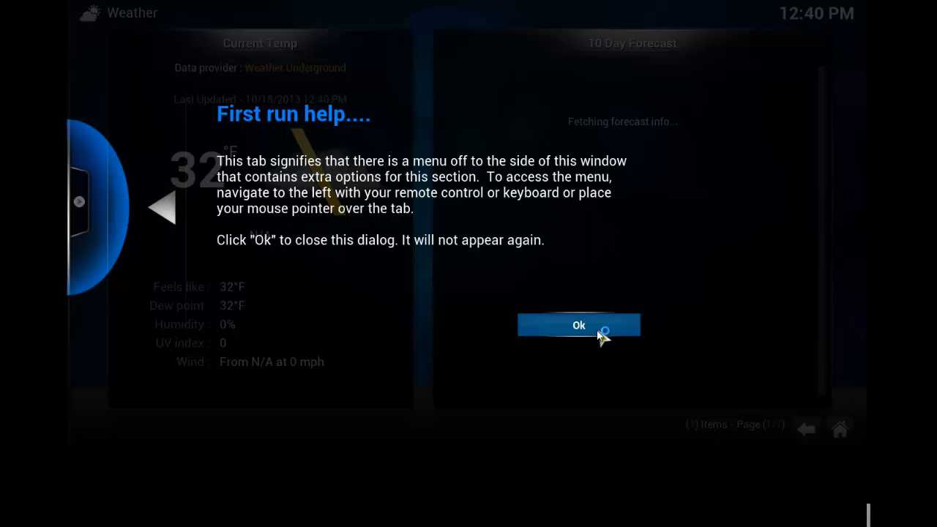
left_click(578, 325)
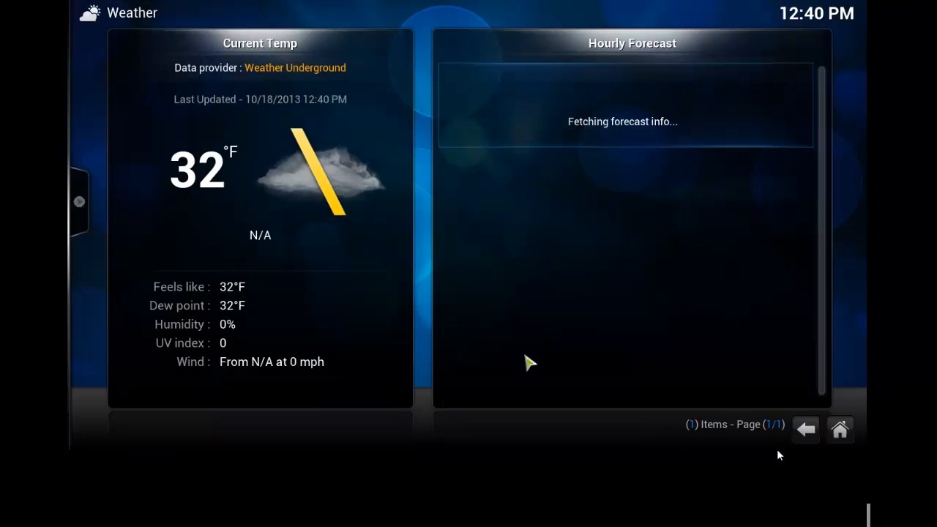
left_click(806, 430)
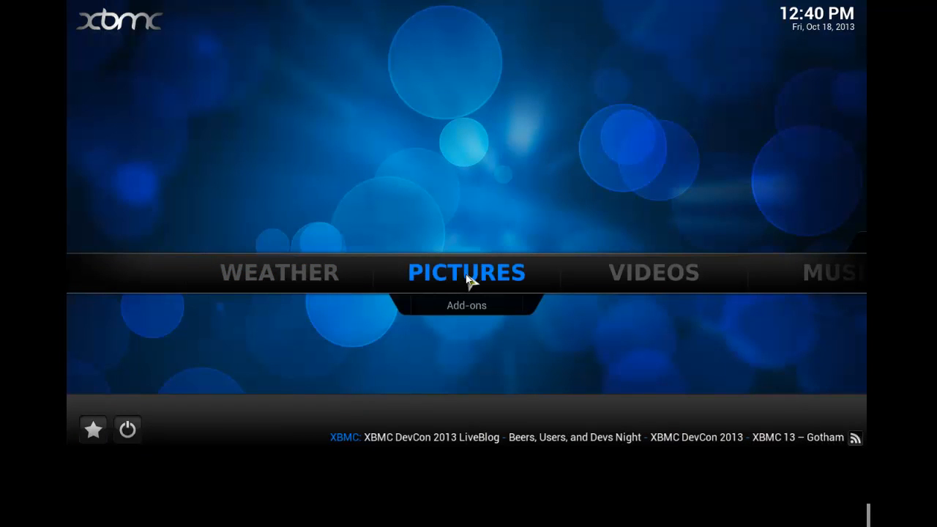
left_click(466, 273)
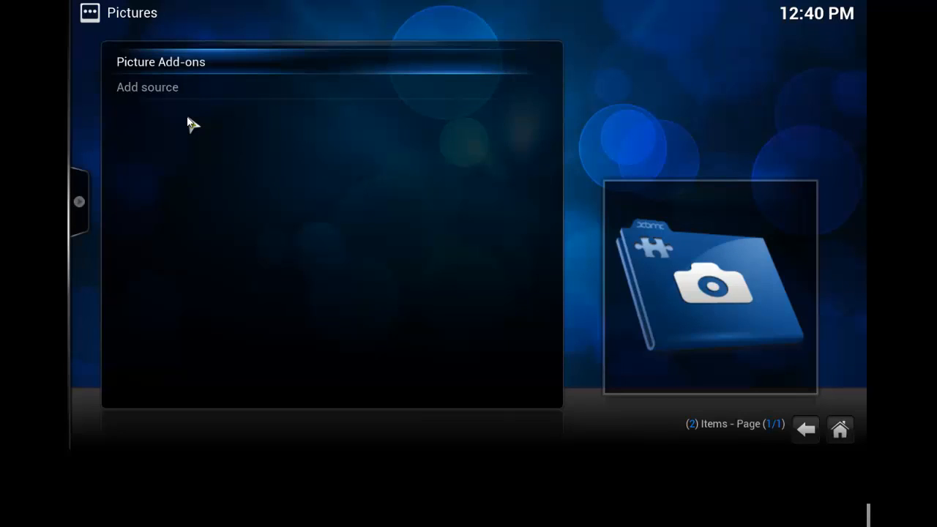
mouse_move(146, 88)
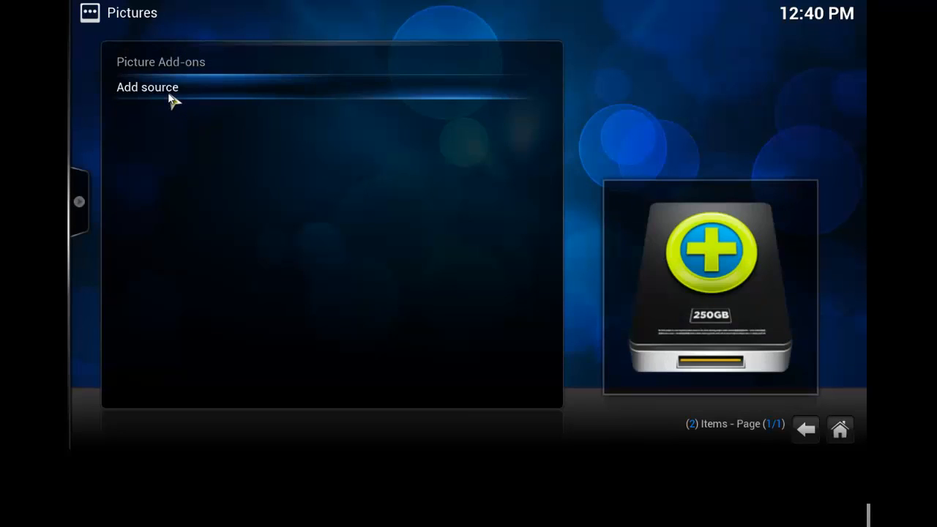
left_click(147, 87)
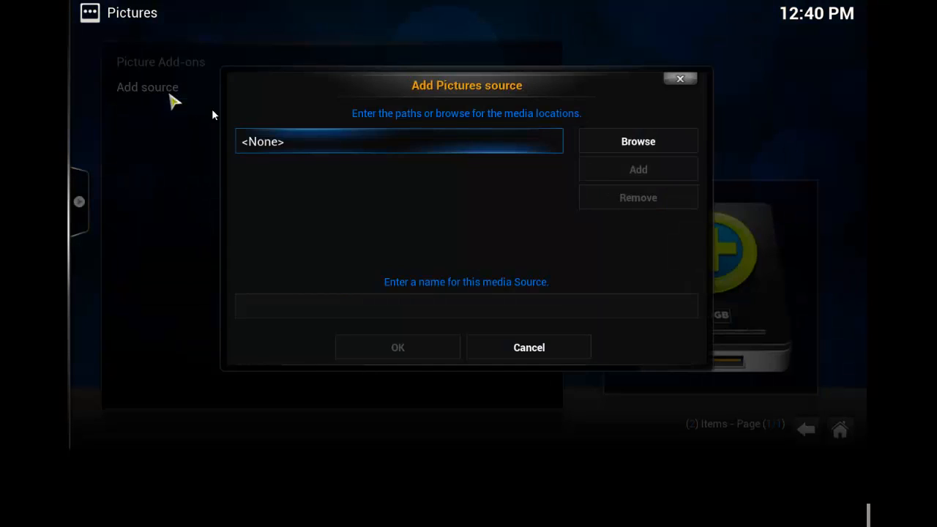
left_click(638, 140)
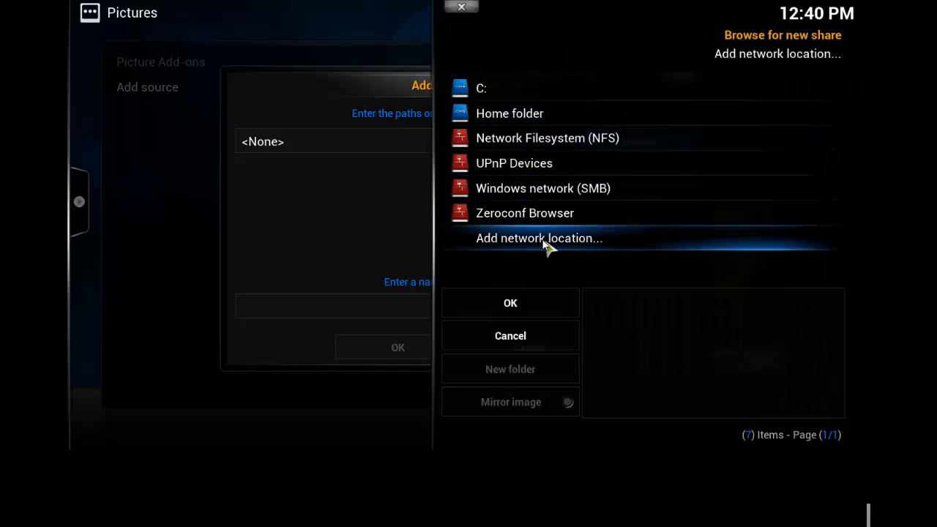
mouse_move(509, 303)
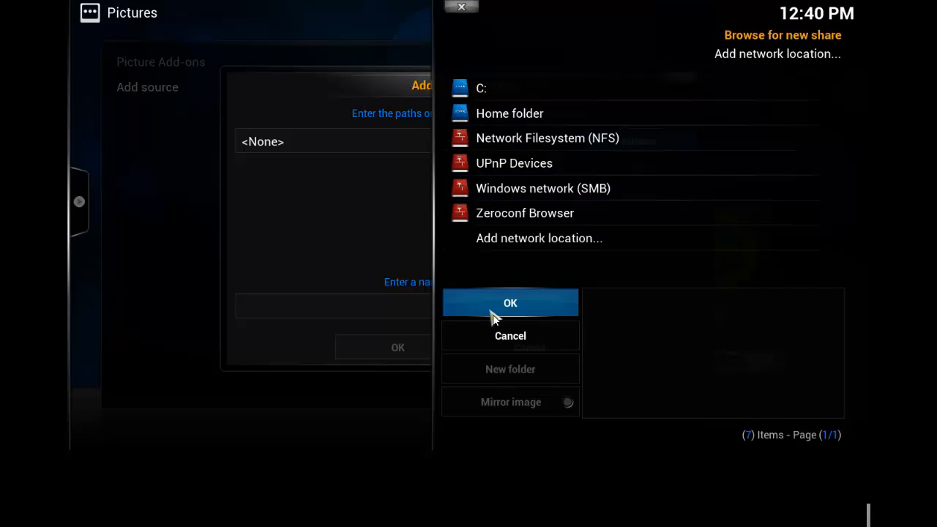
mouse_move(509, 335)
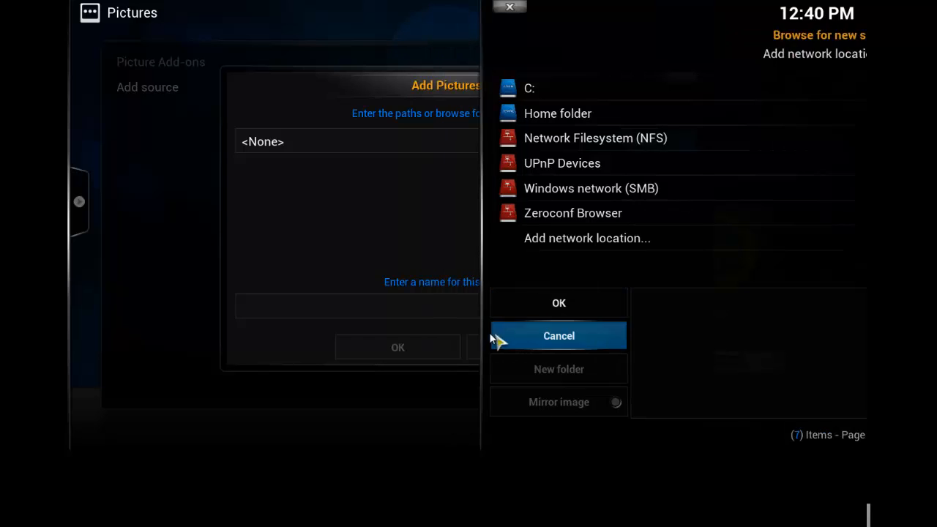
left_click(559, 335)
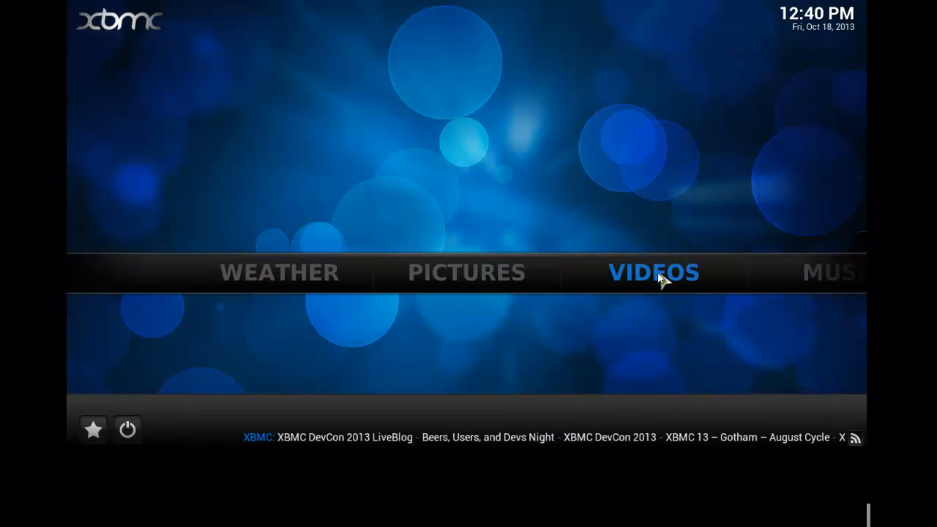
left_click(653, 272)
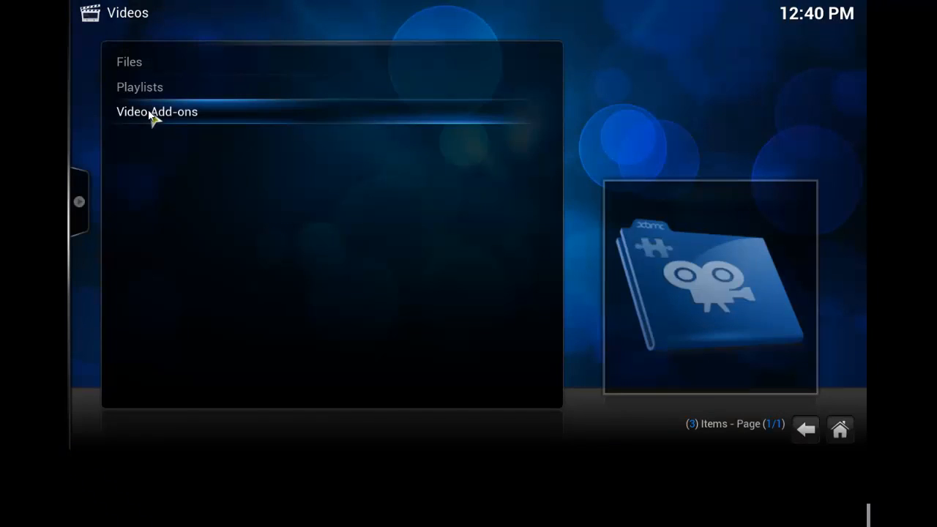
left_click(157, 112)
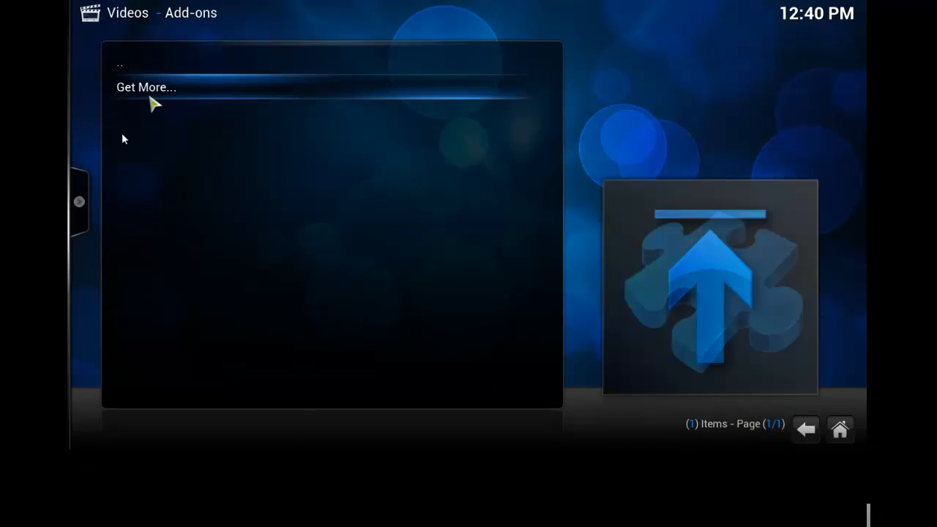
left_click(805, 429)
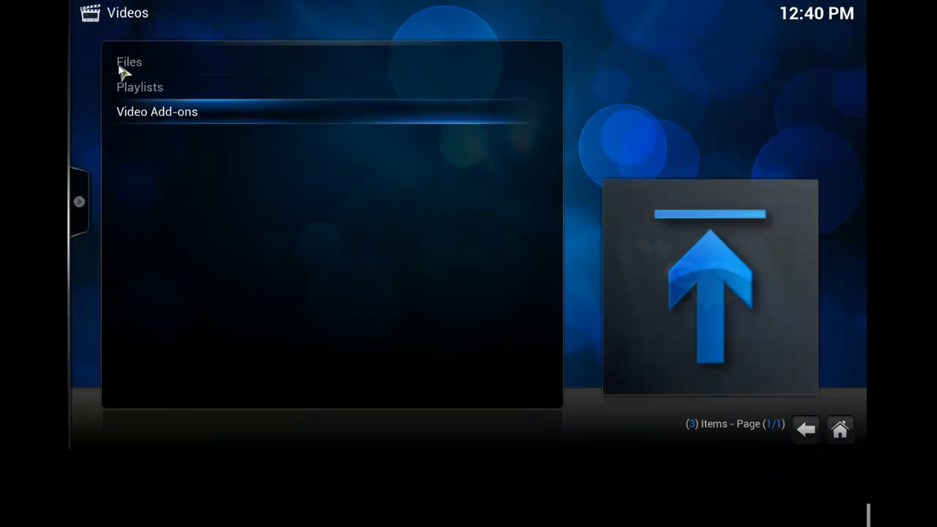
left_click(129, 62)
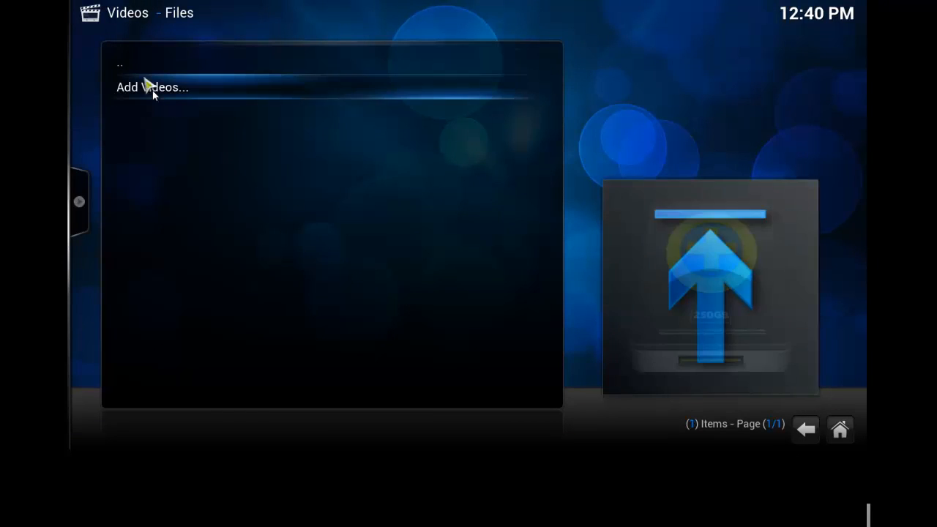
left_click(153, 86)
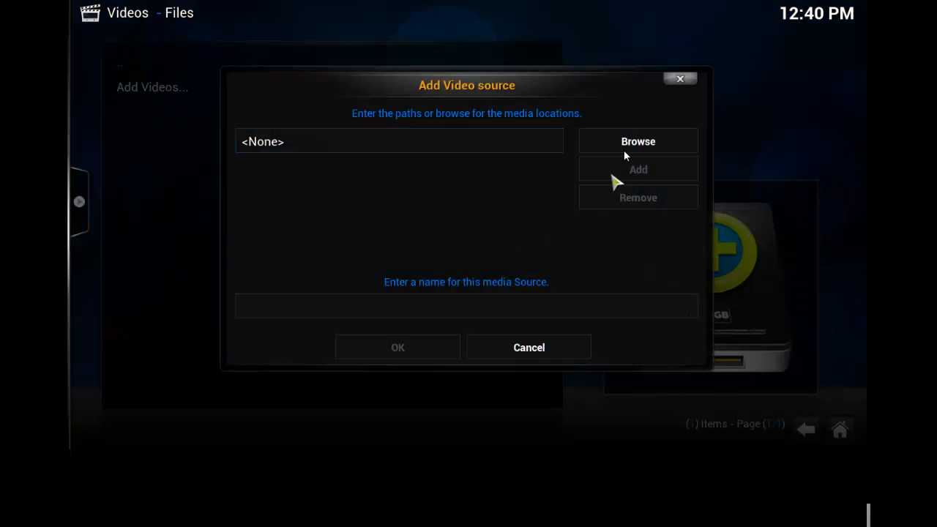
left_click(638, 140)
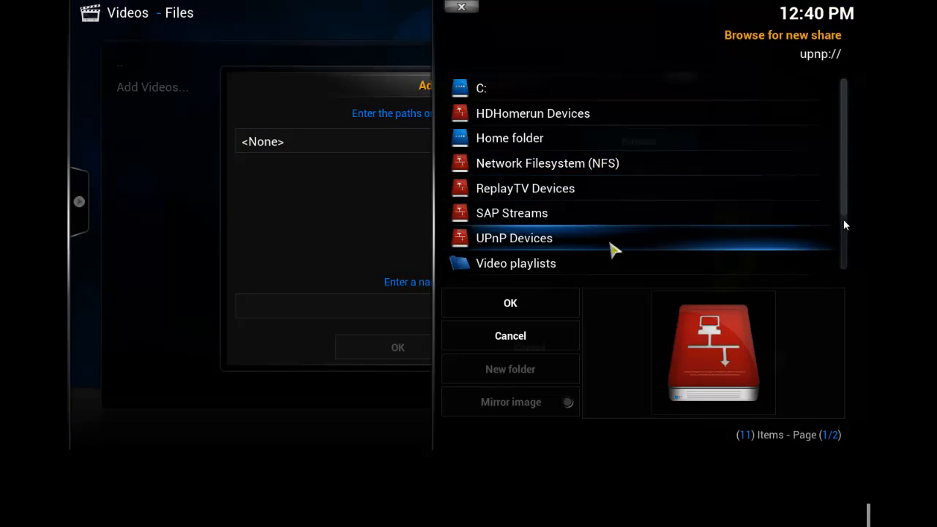
scroll("down", 3)
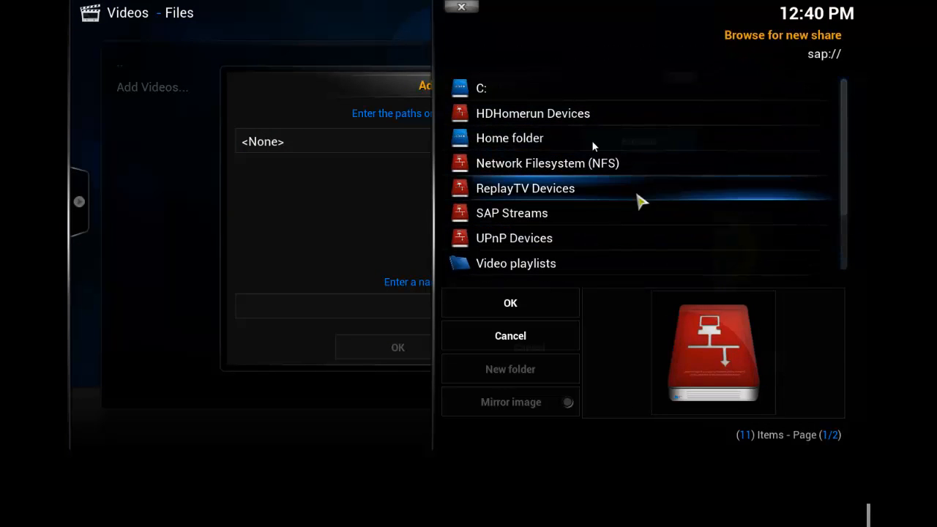
left_click(547, 163)
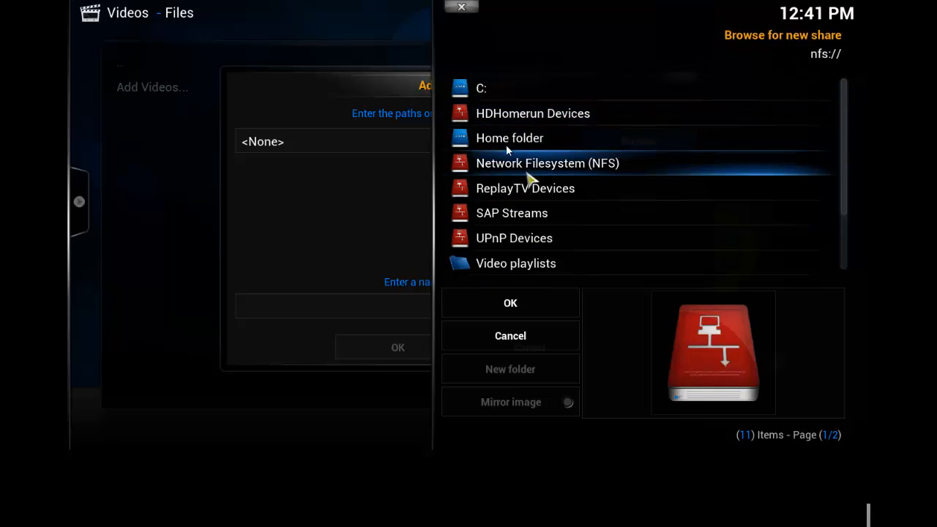
left_click(481, 88)
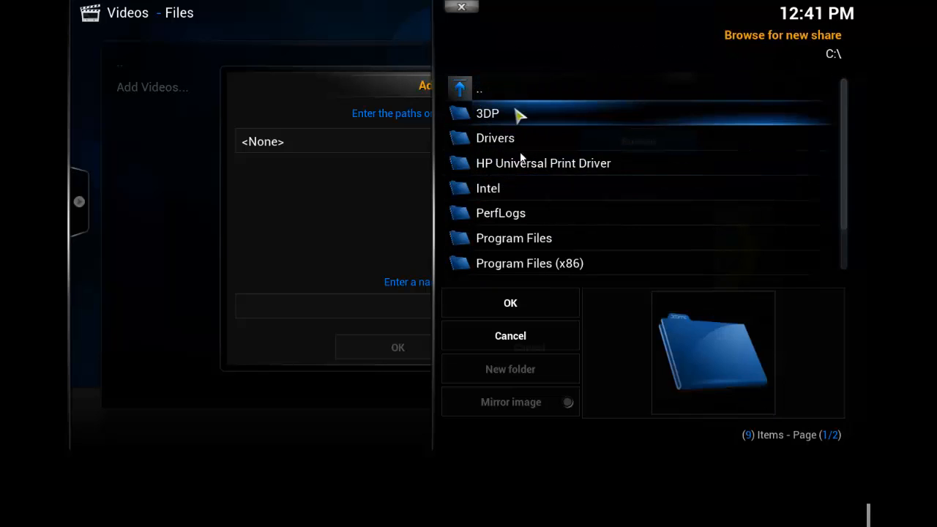
scroll("down", 3)
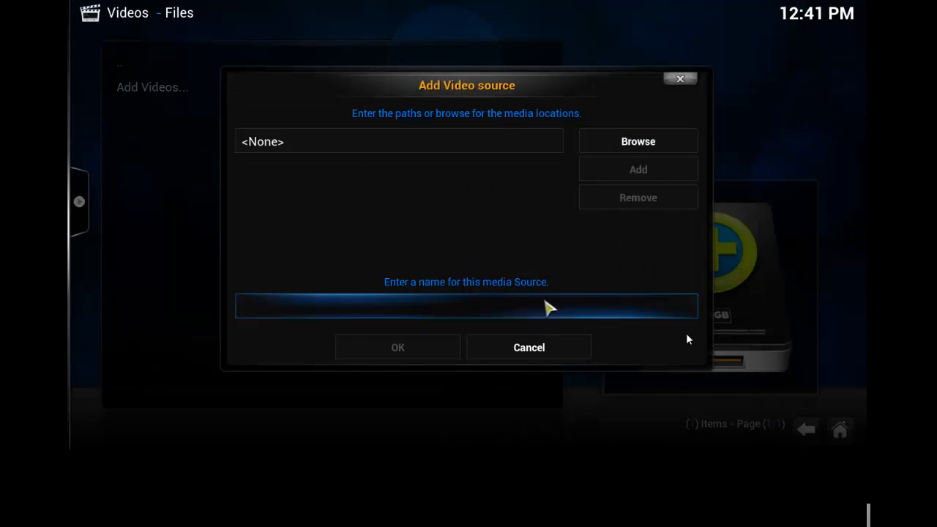
left_click(527, 347)
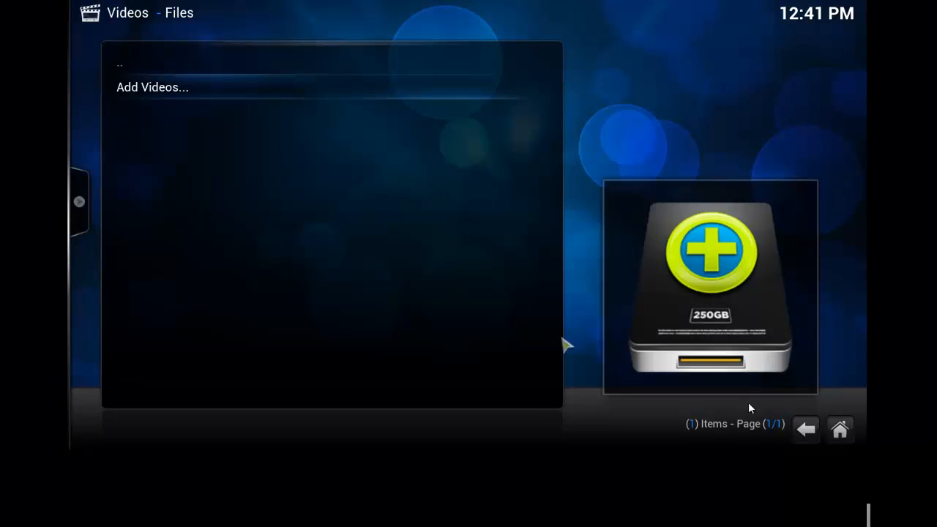
mouse_move(805, 431)
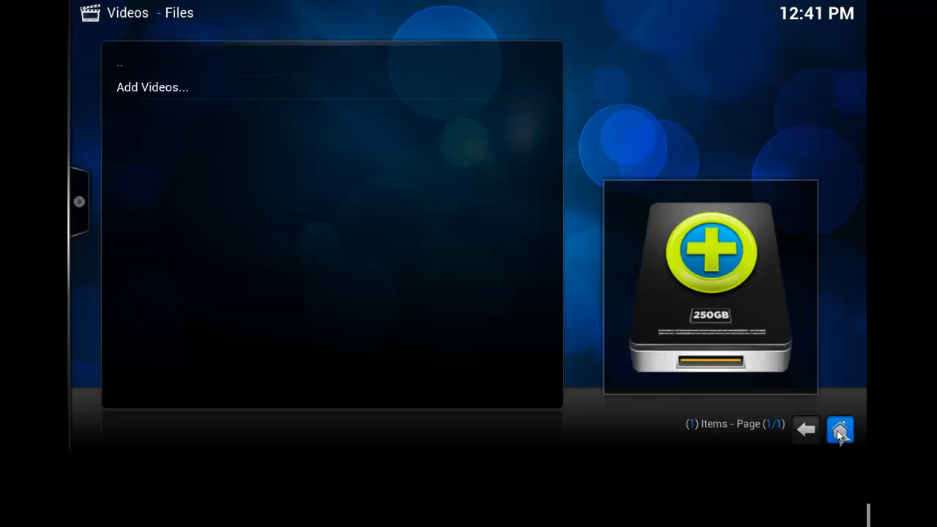
- Browse the Get More program add-ons catalogue, scrolling the list, then go home
left_click(840, 431)
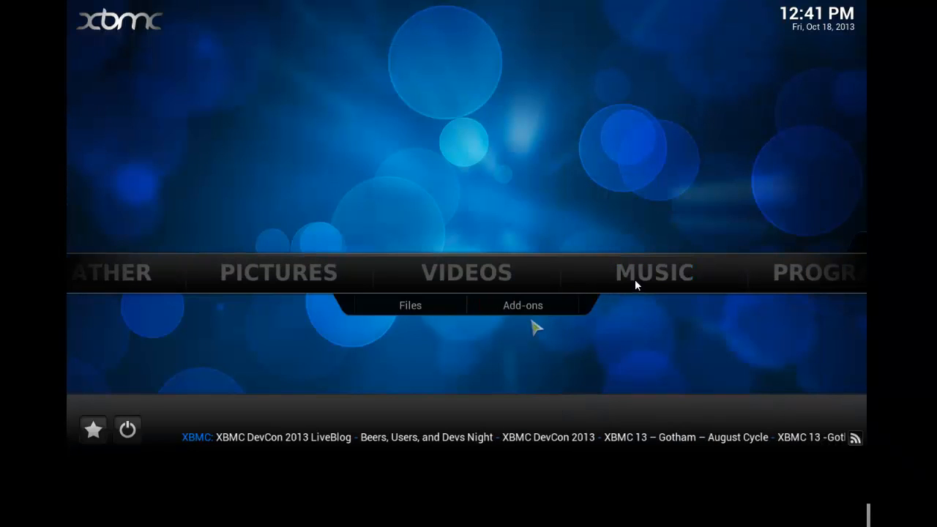
mouse_move(653, 271)
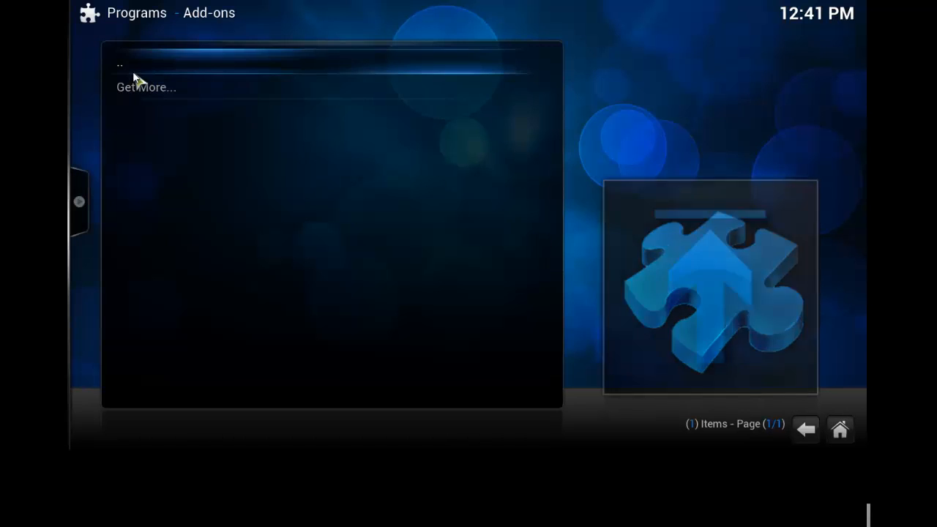
left_click(146, 86)
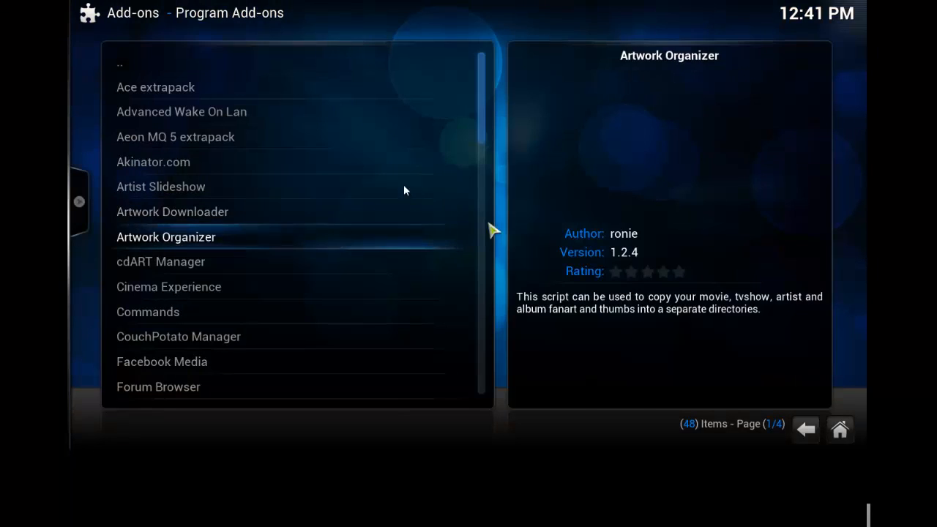
left_click(161, 186)
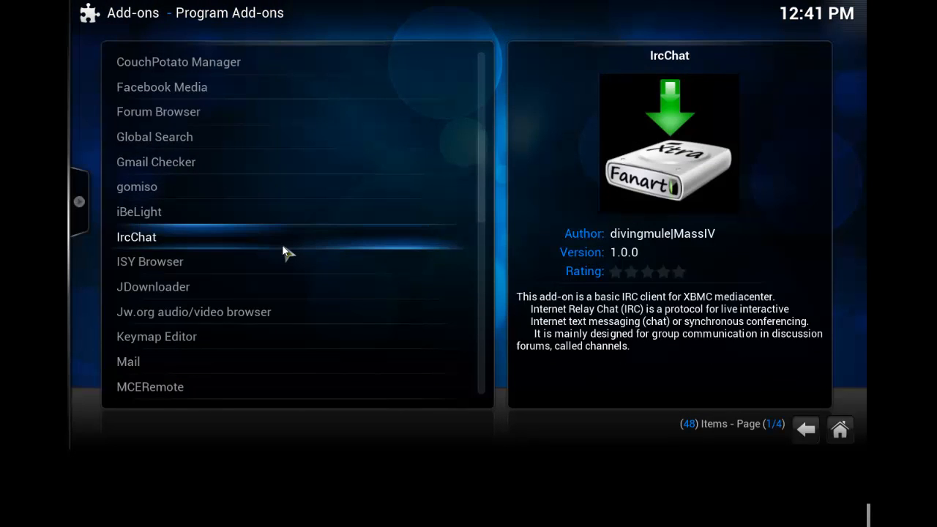
scroll("down", 3)
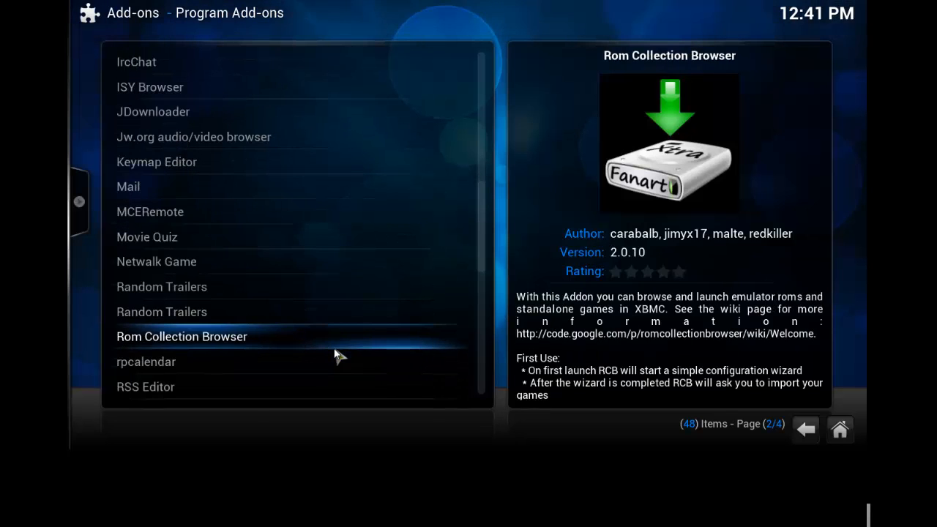
scroll("down", 3)
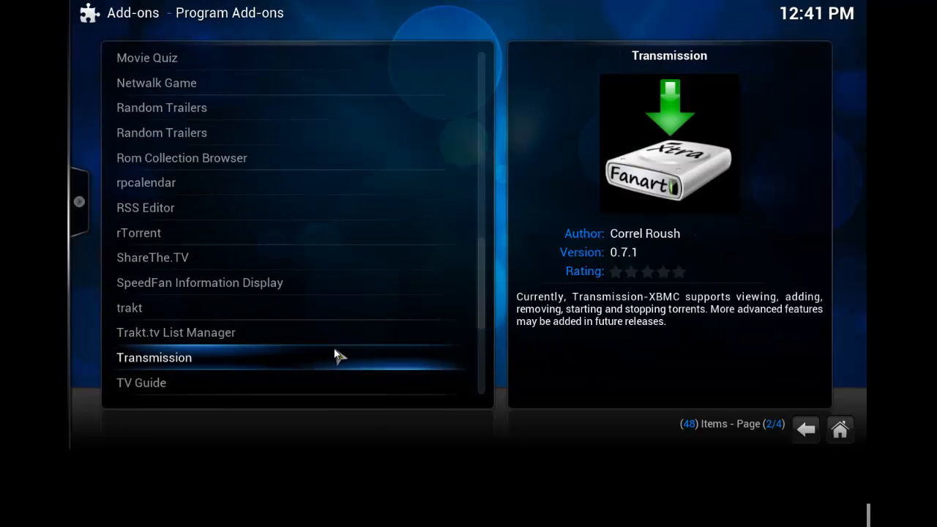
scroll("down", 3)
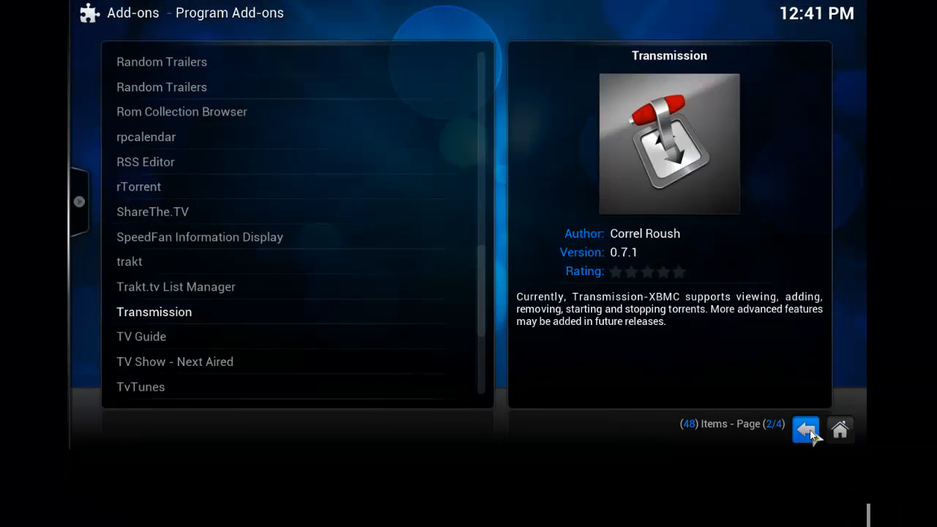
mouse_move(481, 331)
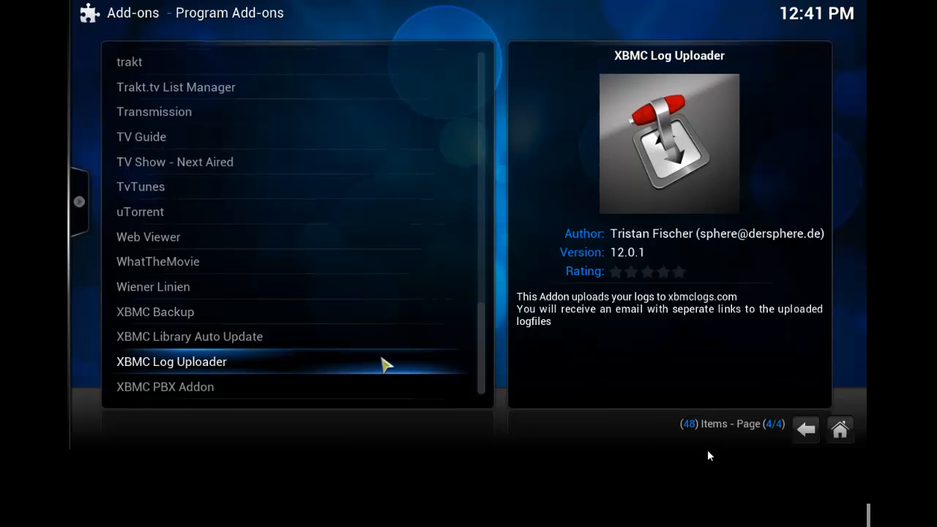
left_click(805, 429)
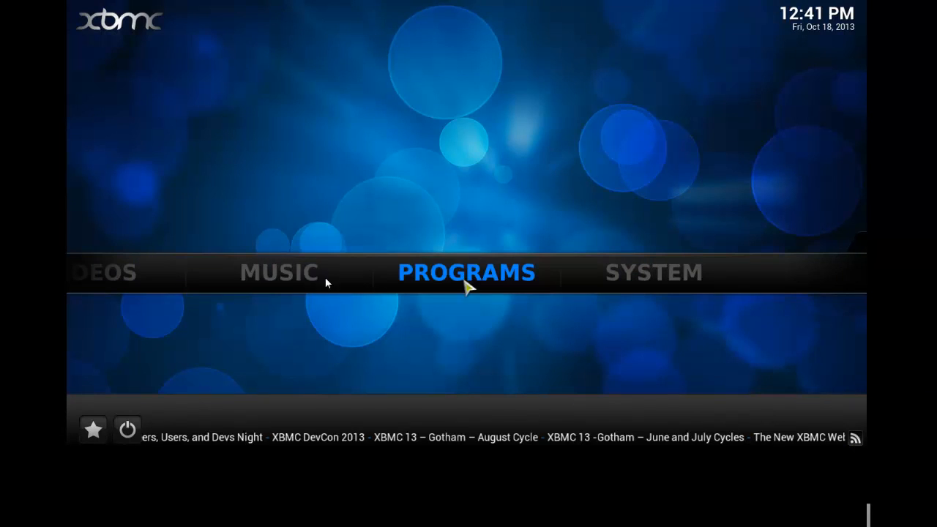
left_click(278, 272)
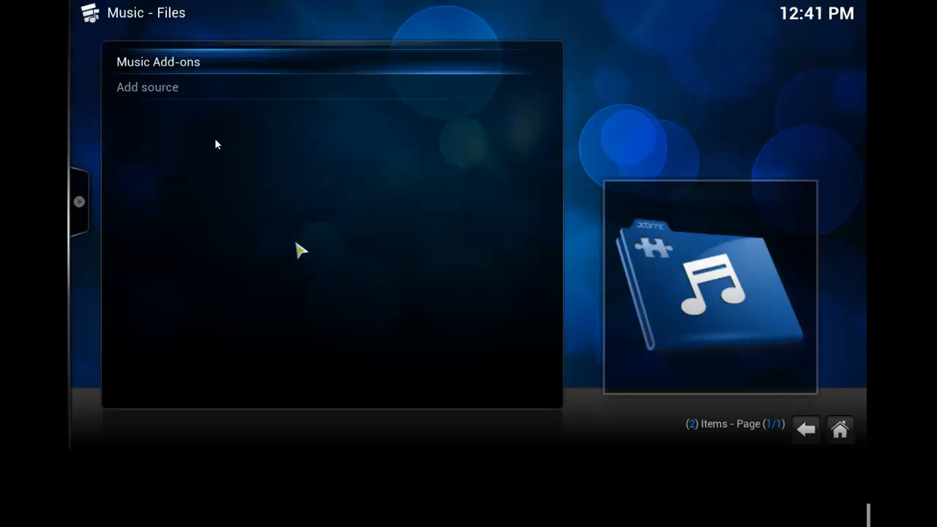
left_click(146, 86)
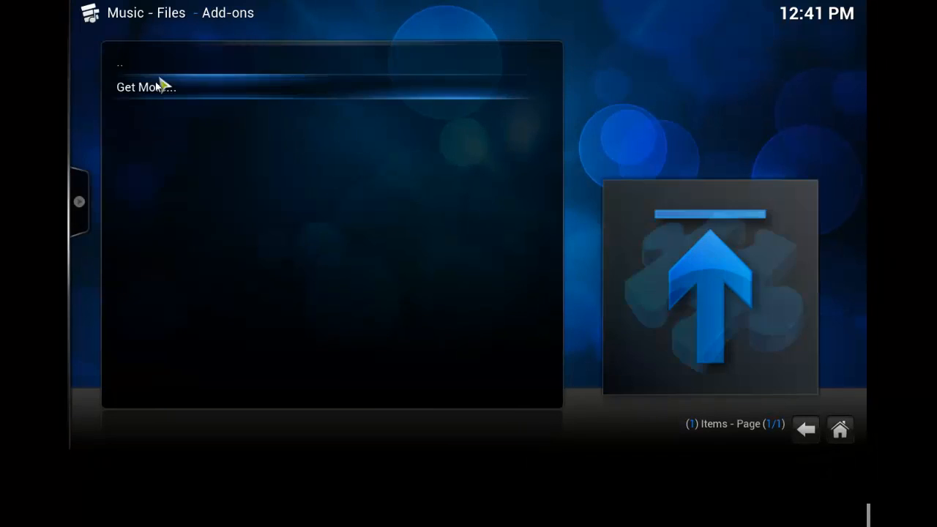
left_click(147, 87)
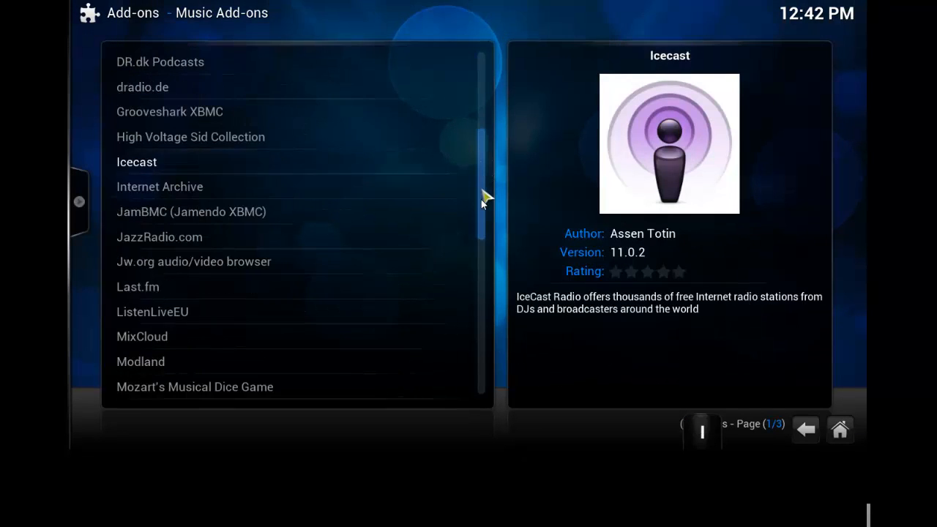
scroll("down", 3)
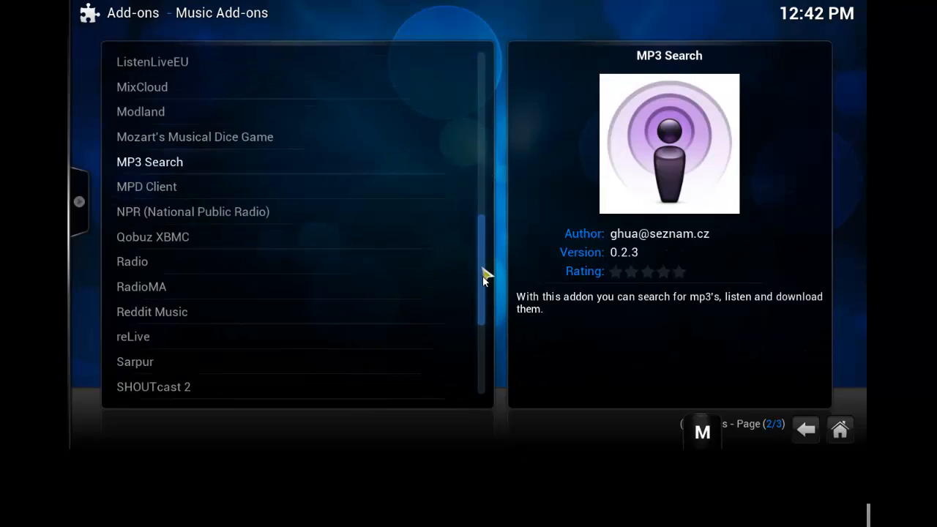
scroll("down", 3)
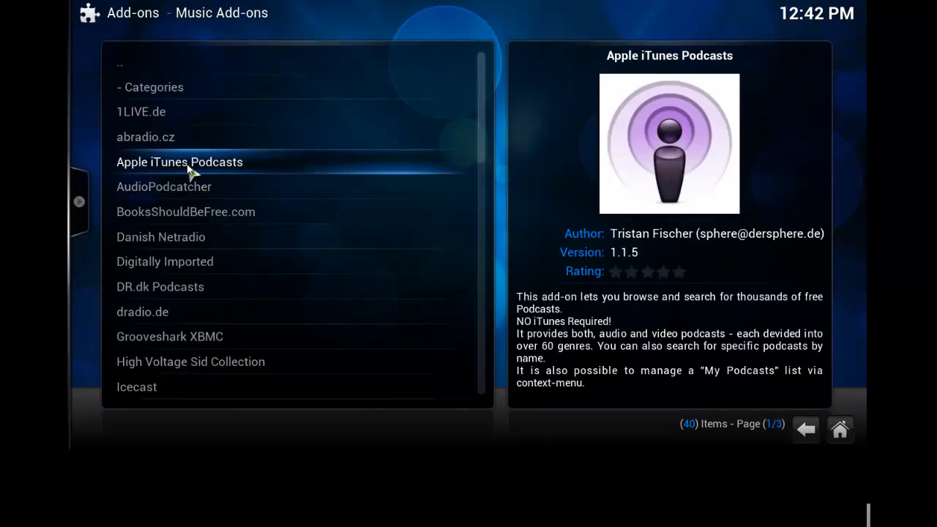
left_click(170, 335)
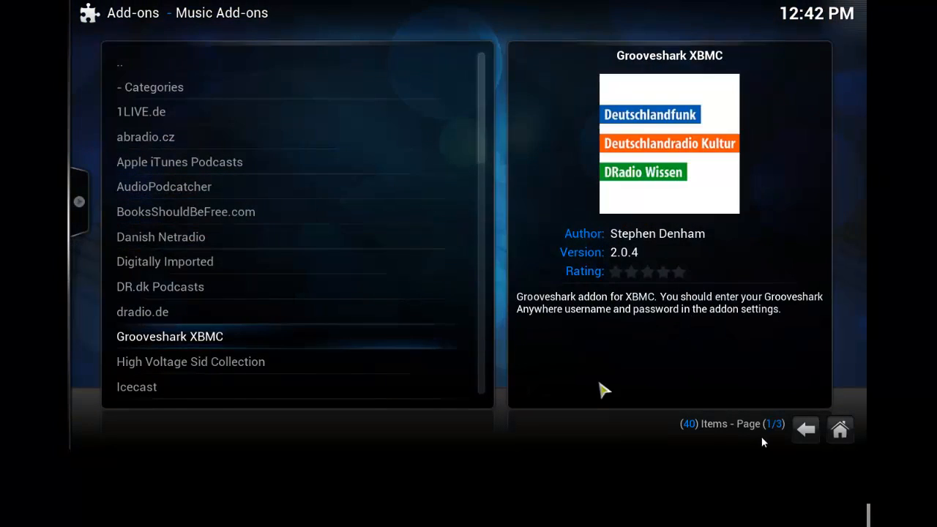
left_click(805, 428)
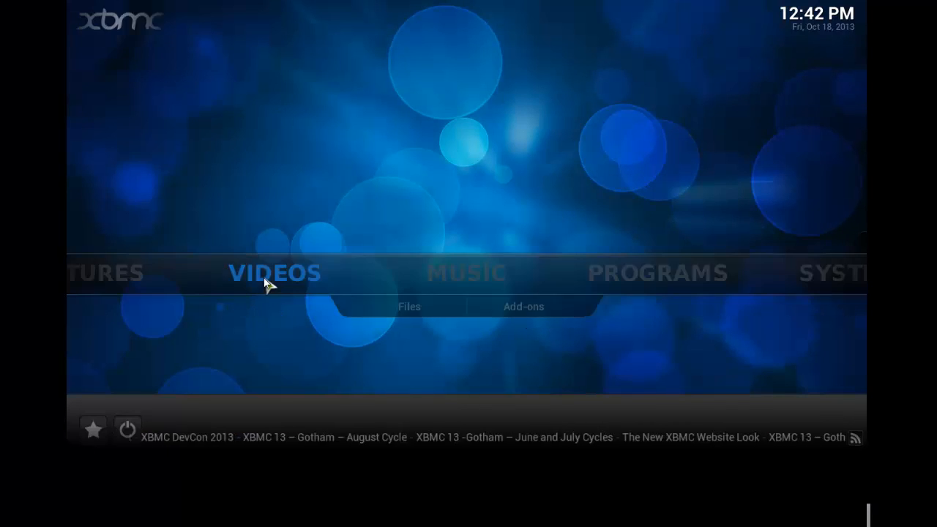
- Enter Videos > Video Add-ons and scroll toward the Discovery Networks add-on
left_click(274, 273)
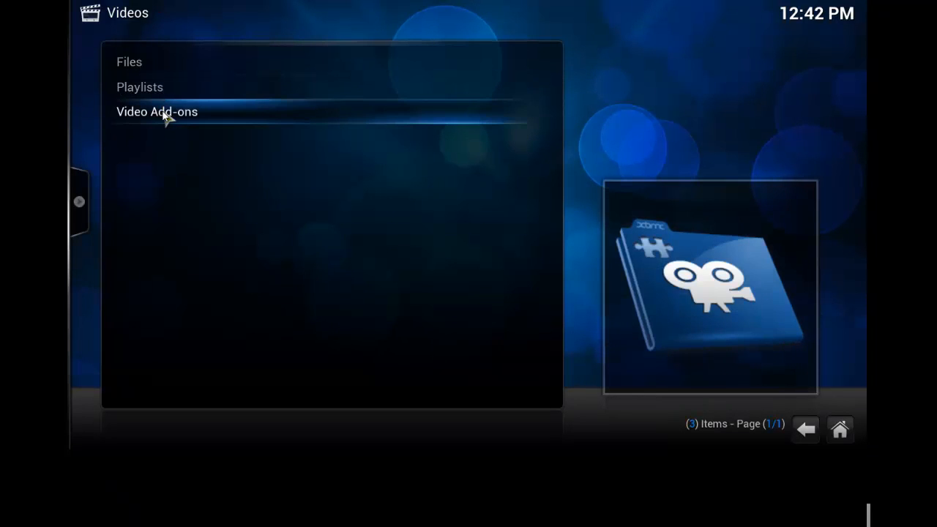
left_click(157, 111)
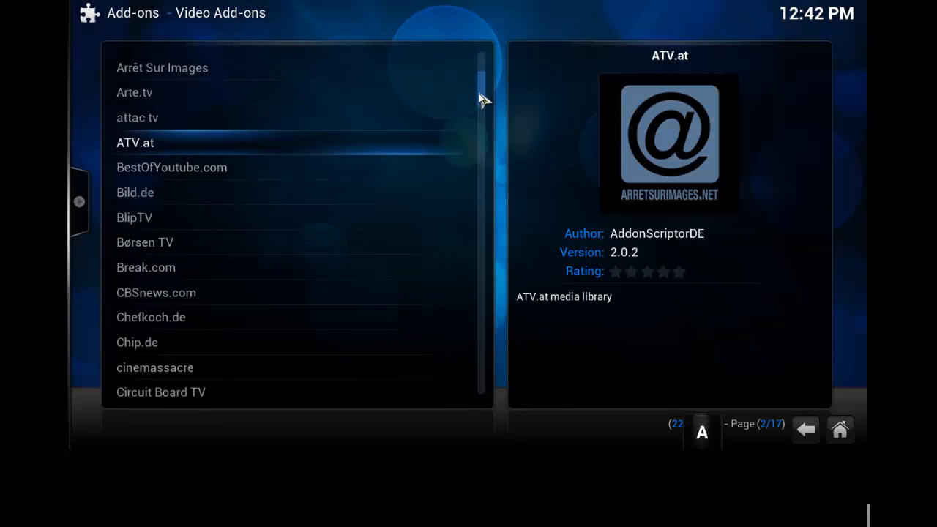
scroll("down", 3)
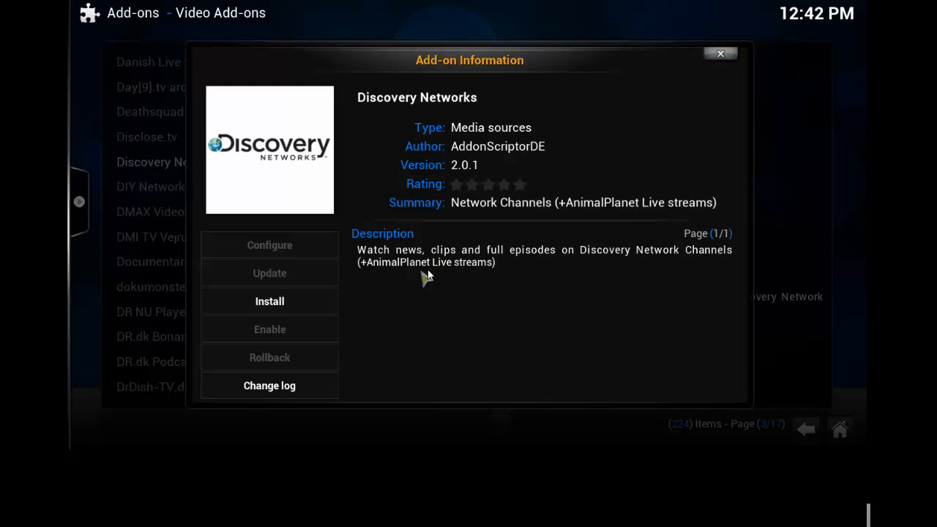
left_click(721, 53)
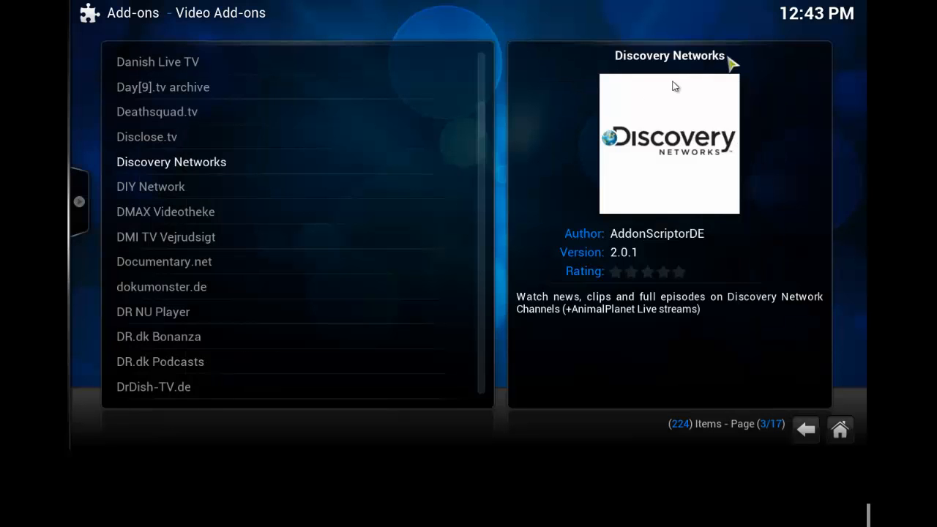
left_click(149, 186)
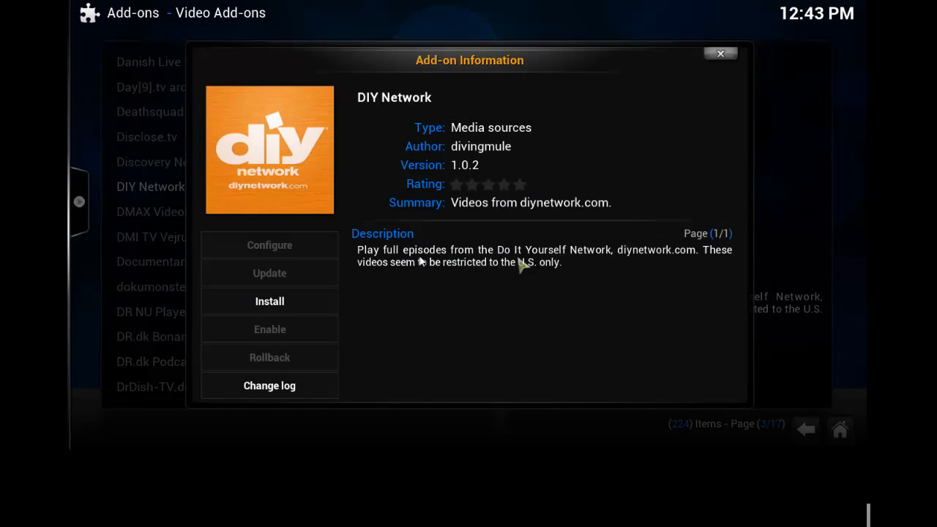
mouse_move(380, 265)
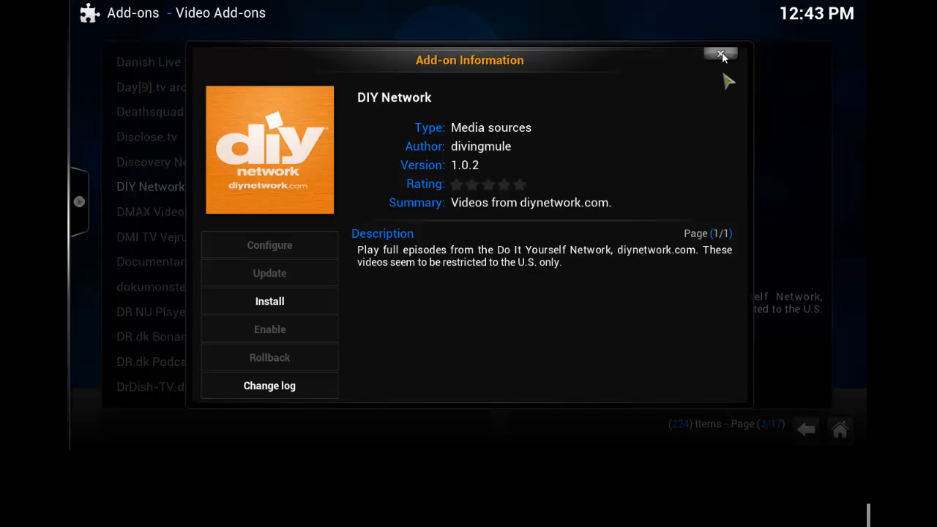
left_click(721, 54)
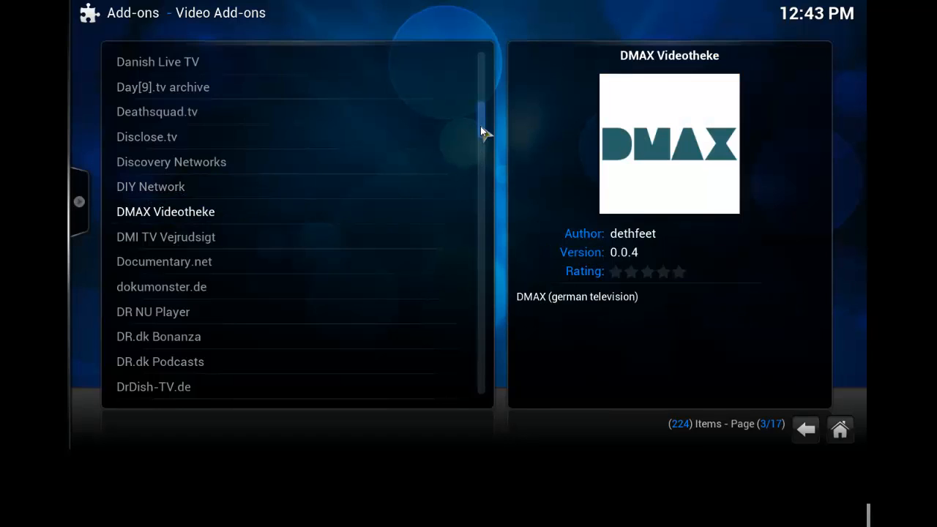
scroll("down", 3)
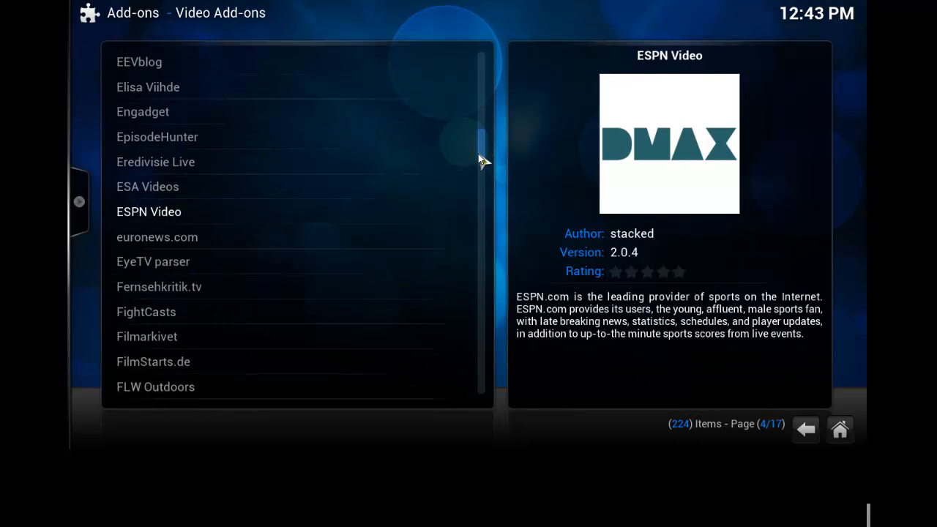
scroll("down", 3)
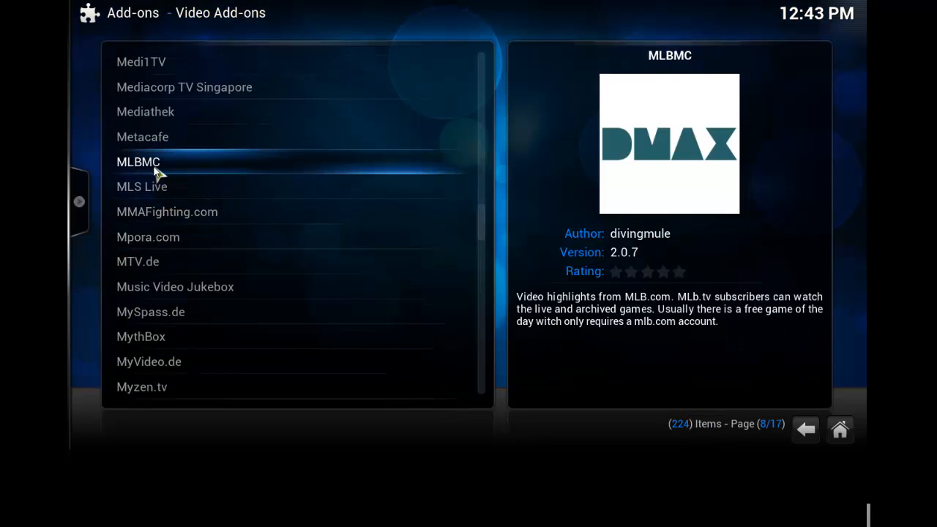
left_click(138, 161)
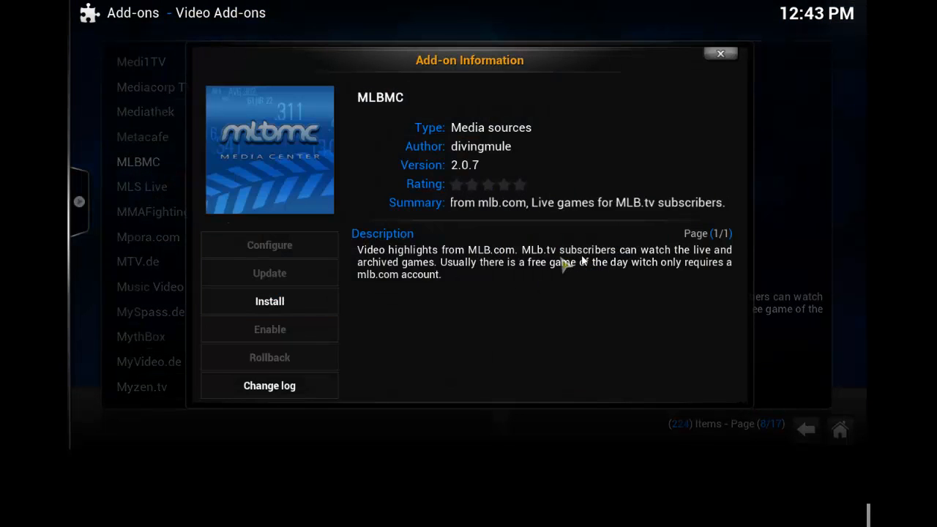
mouse_move(627, 271)
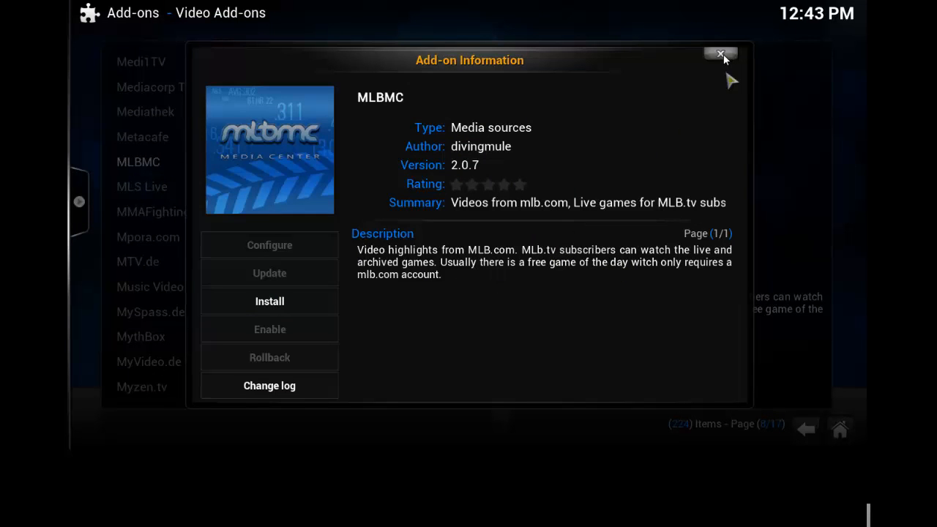
left_click(721, 54)
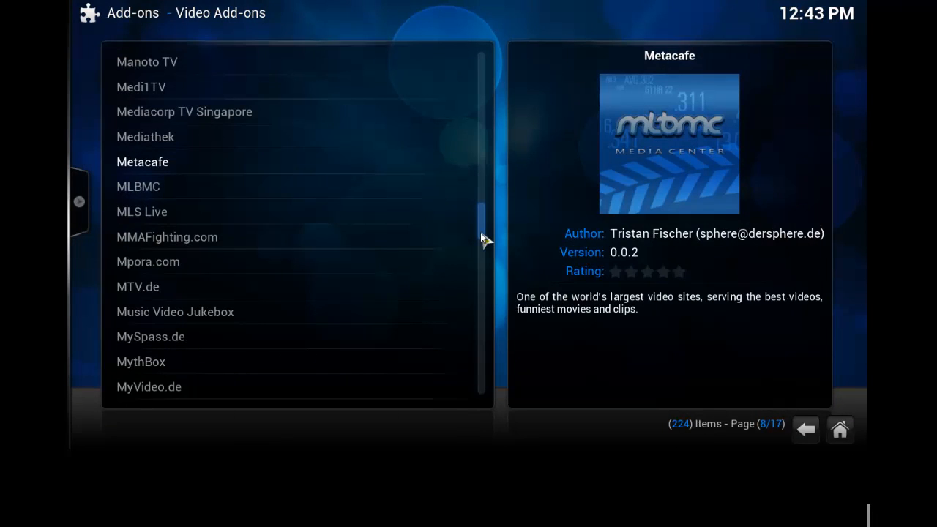
scroll("down", 3)
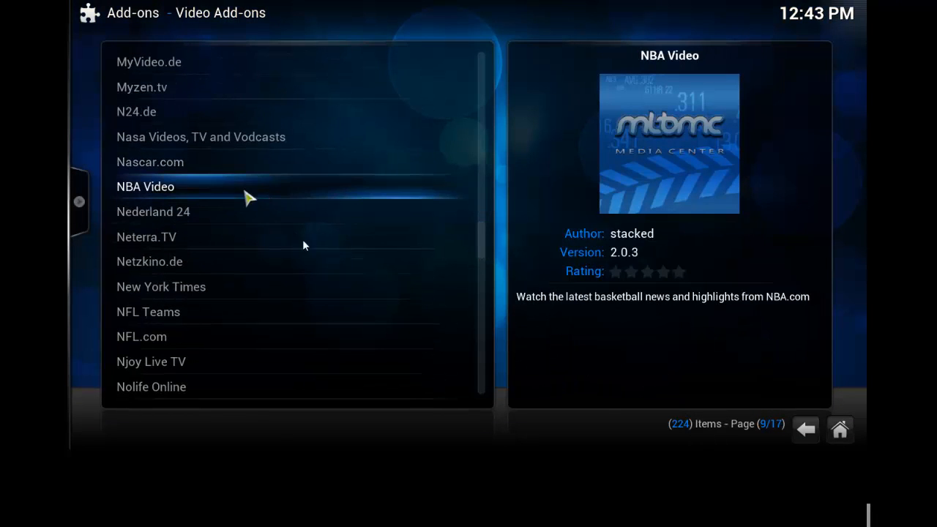
mouse_move(366, 312)
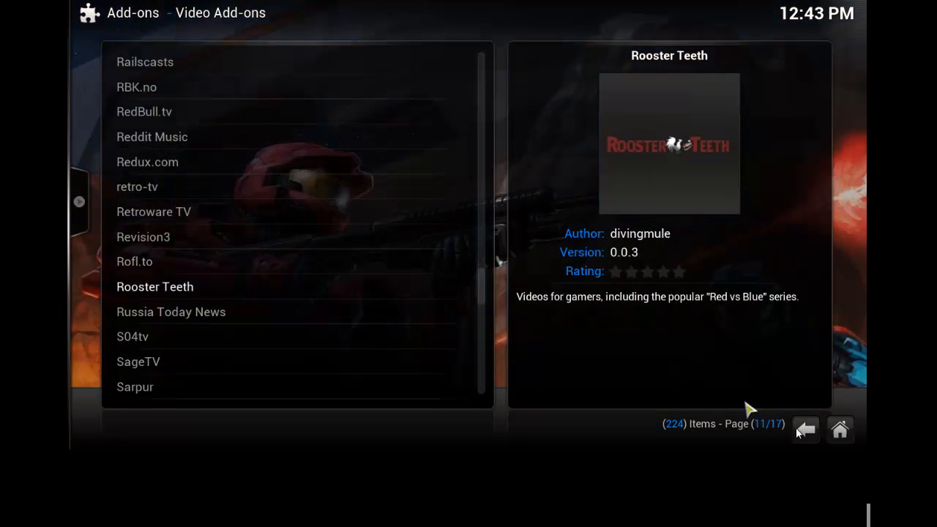
left_click(805, 429)
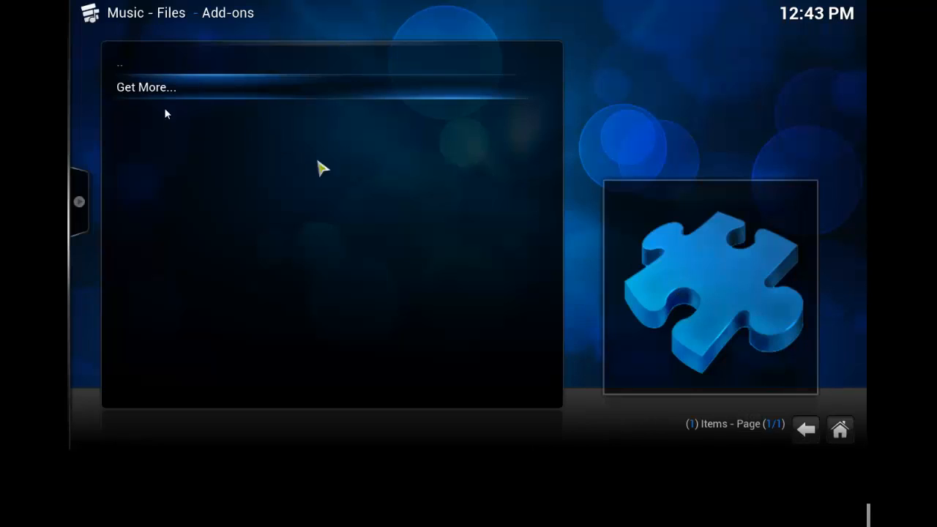
- Leave the music add-ons listing for the Pictures section
left_click(147, 88)
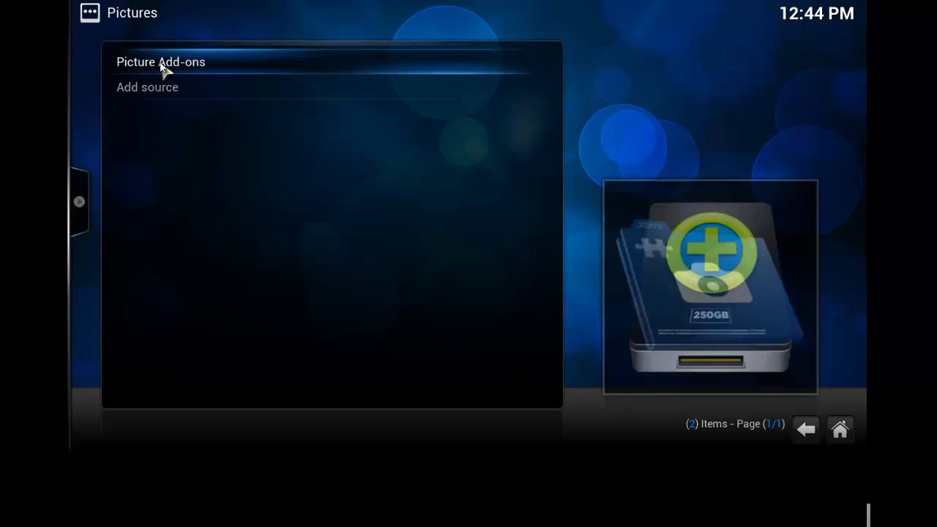
- View the '- Categories' picture add-on's details, close them and go home
left_click(161, 62)
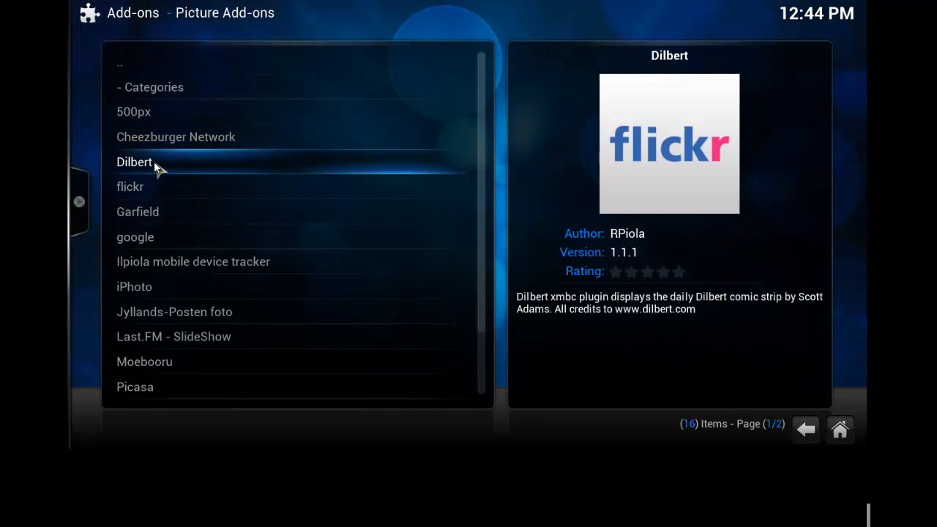
left_click(134, 161)
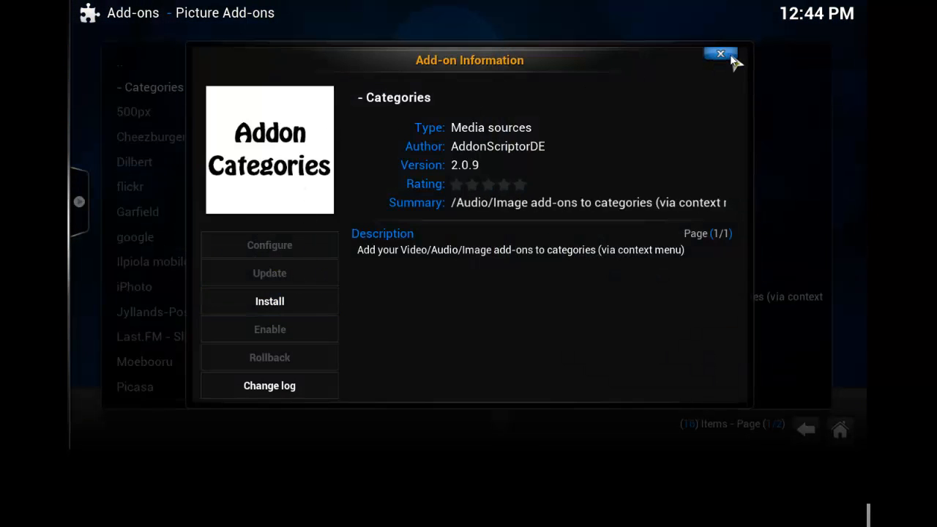
left_click(720, 54)
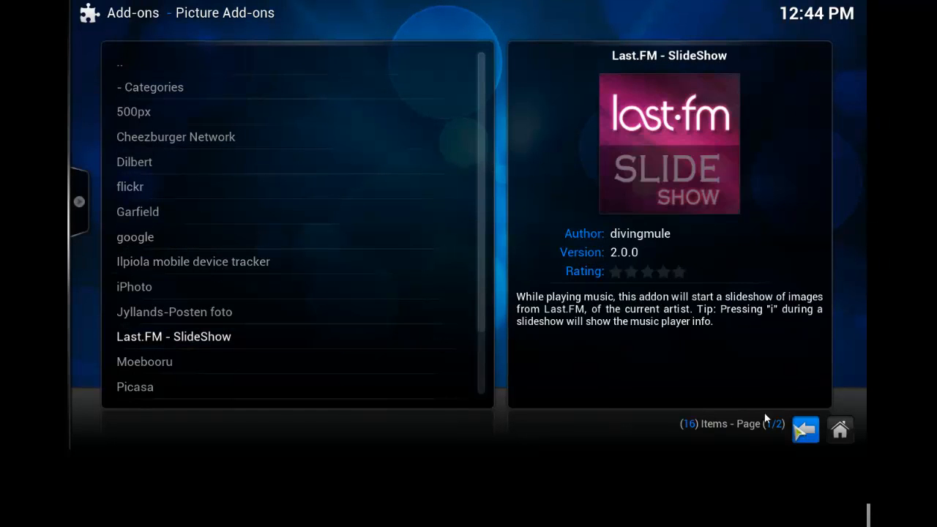
left_click(840, 430)
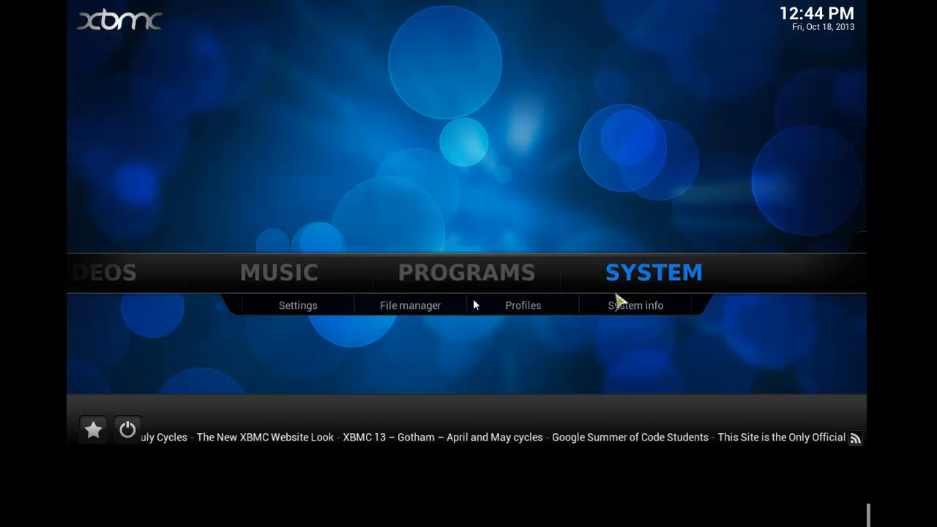
mouse_move(298, 306)
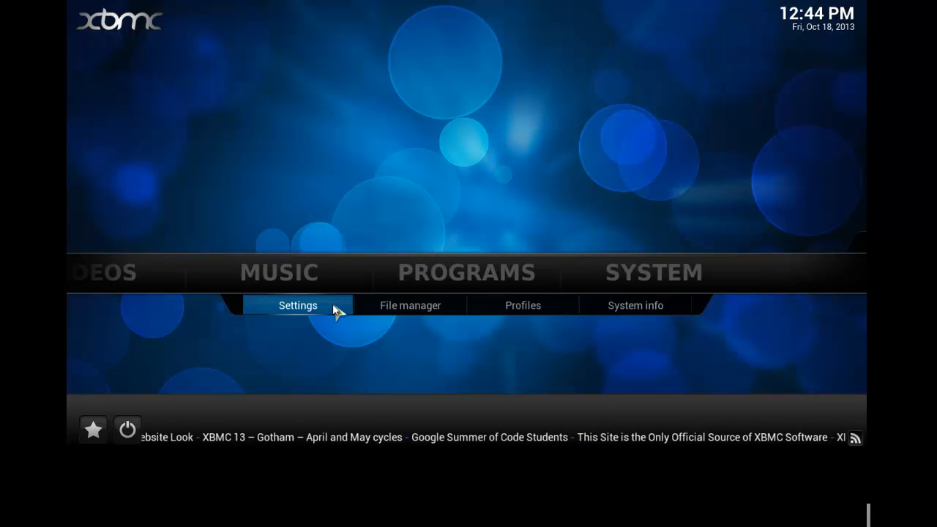
- Go to Settings > Video and show the Playback page
left_click(297, 306)
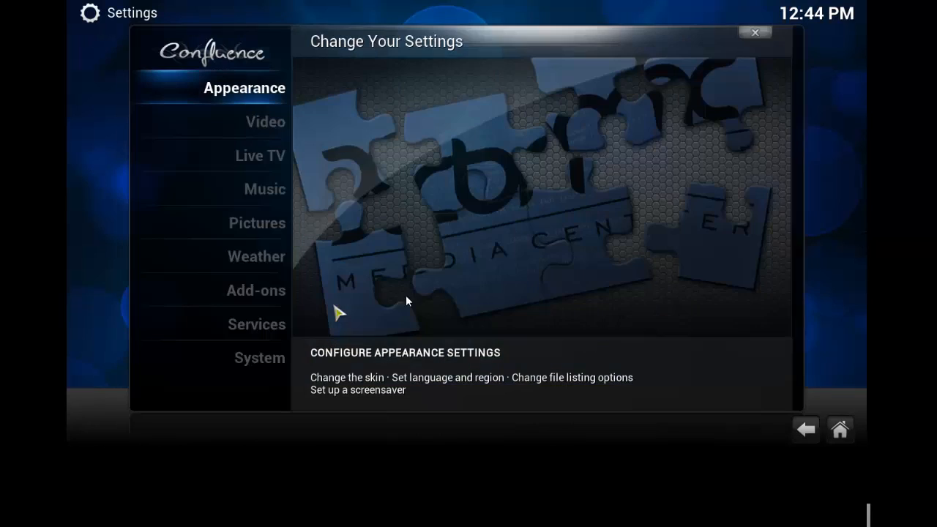
left_click(266, 121)
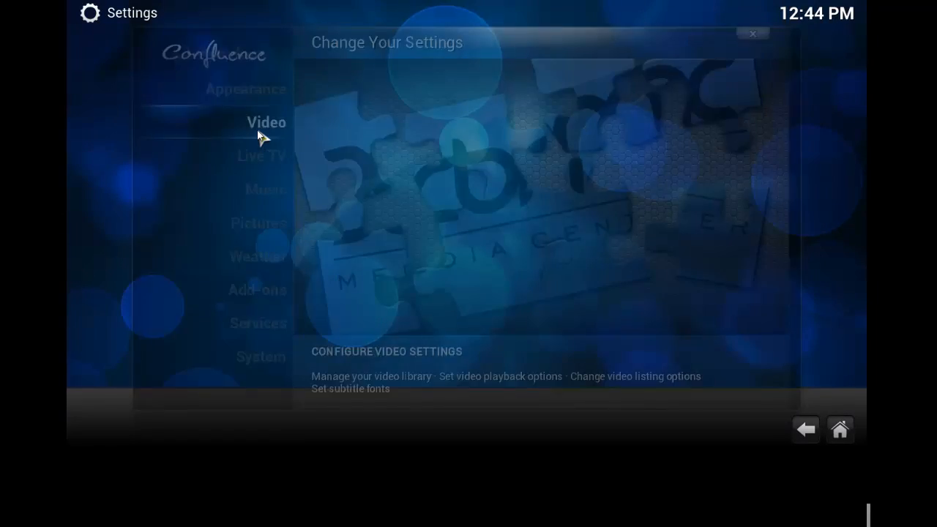
left_click(266, 123)
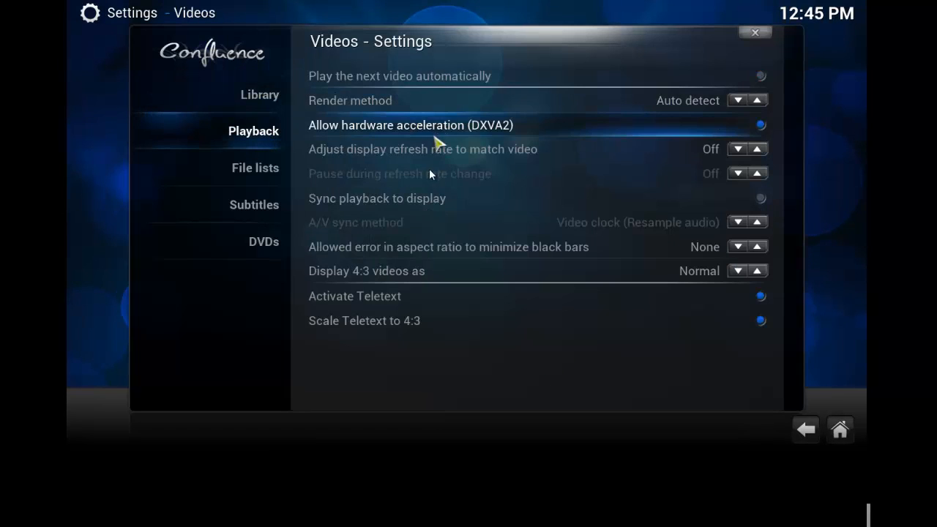
mouse_move(460, 271)
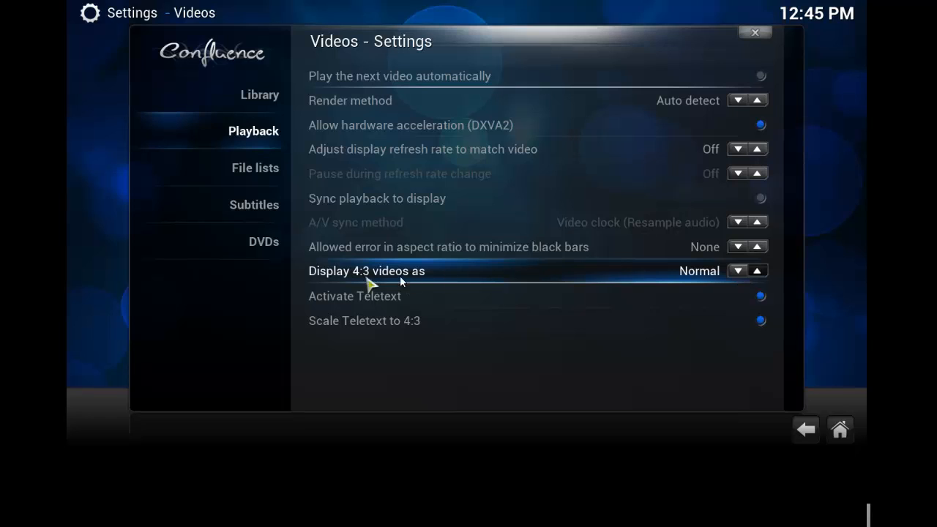
- Toggle Display 4:3 videos Normal > Zoom > Normal, then view Subtitles, DVDs and Library pages
left_click(758, 269)
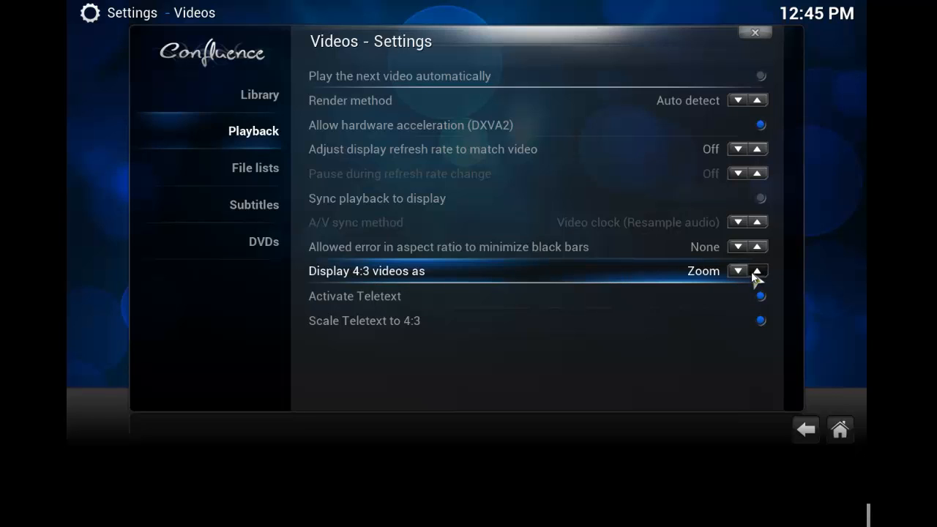
left_click(759, 271)
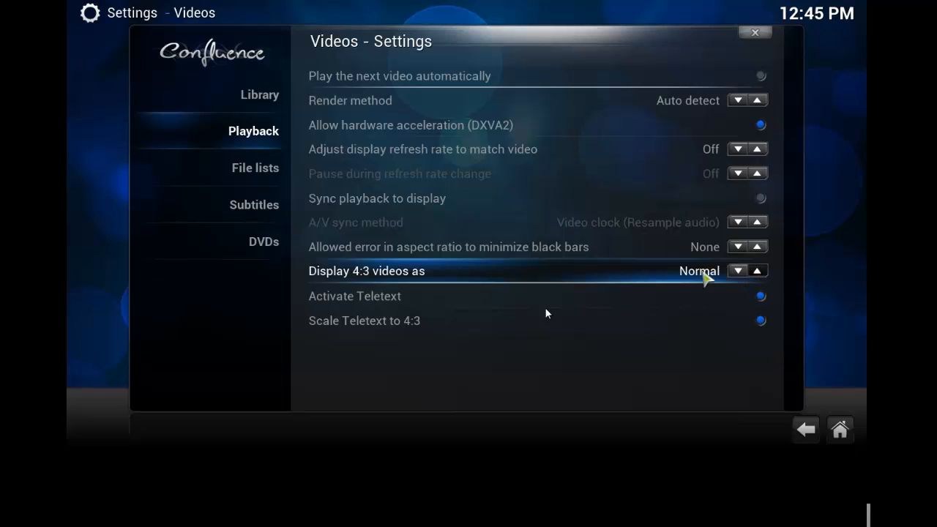
mouse_move(445, 243)
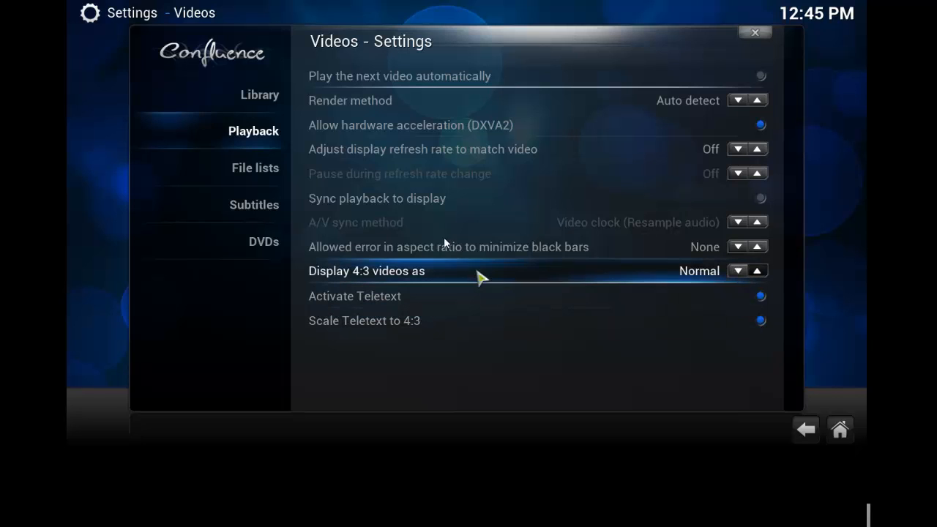
left_click(255, 204)
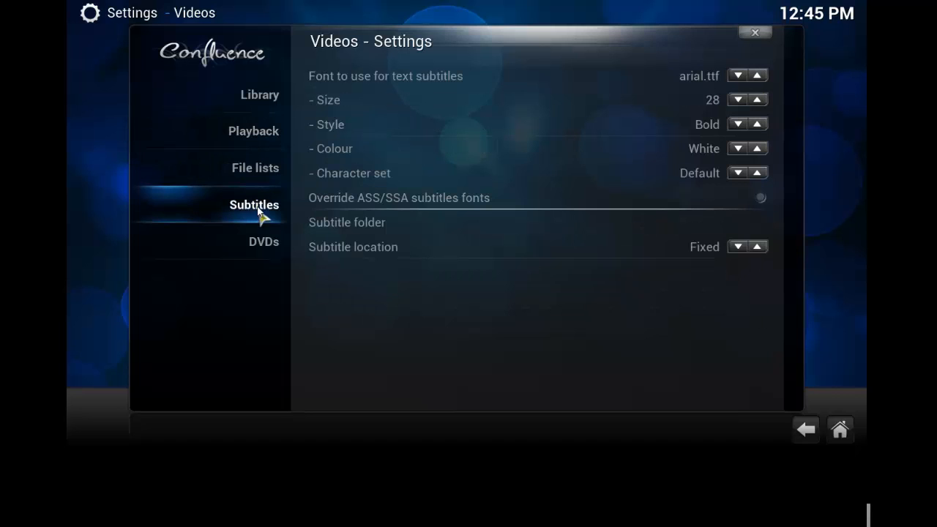
left_click(263, 241)
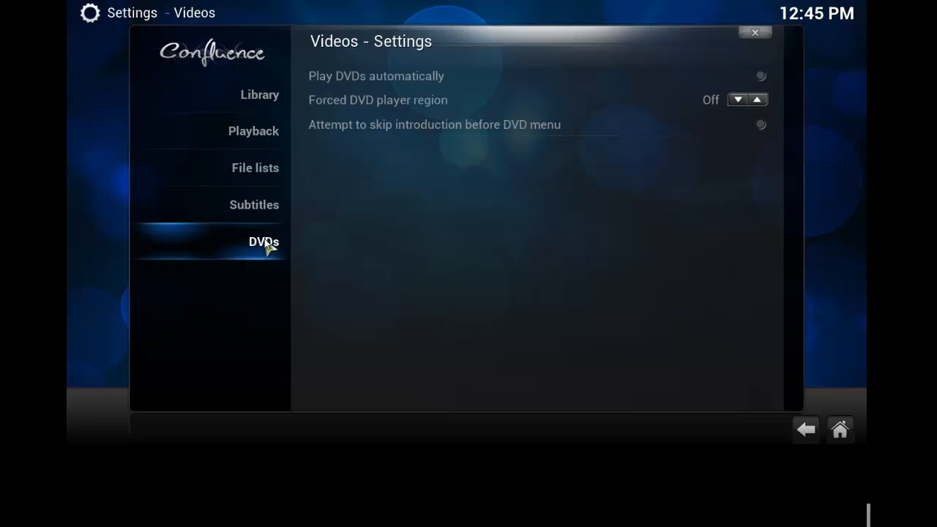
mouse_move(384, 184)
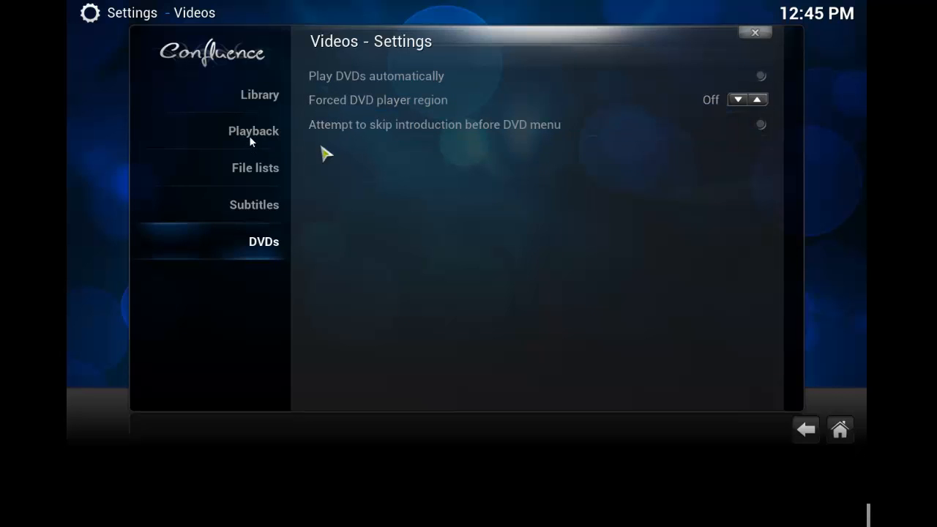
left_click(259, 93)
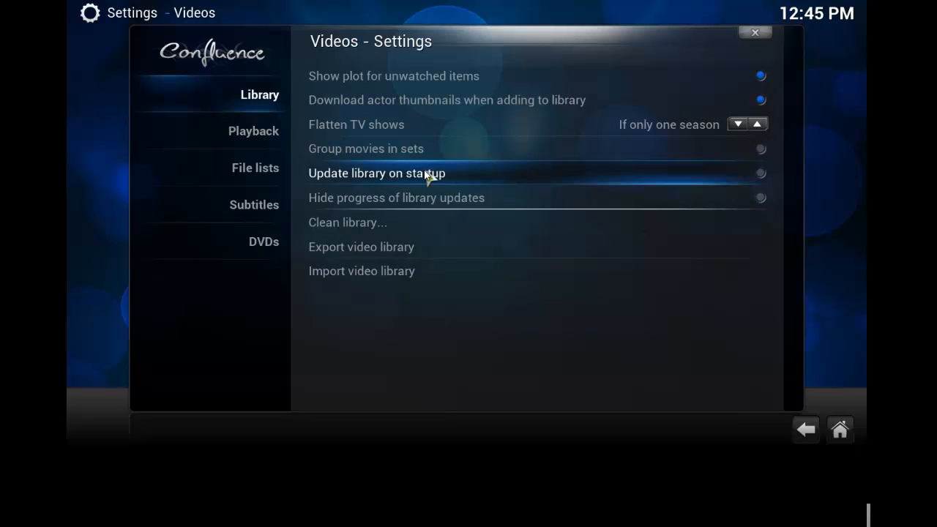
mouse_move(530, 263)
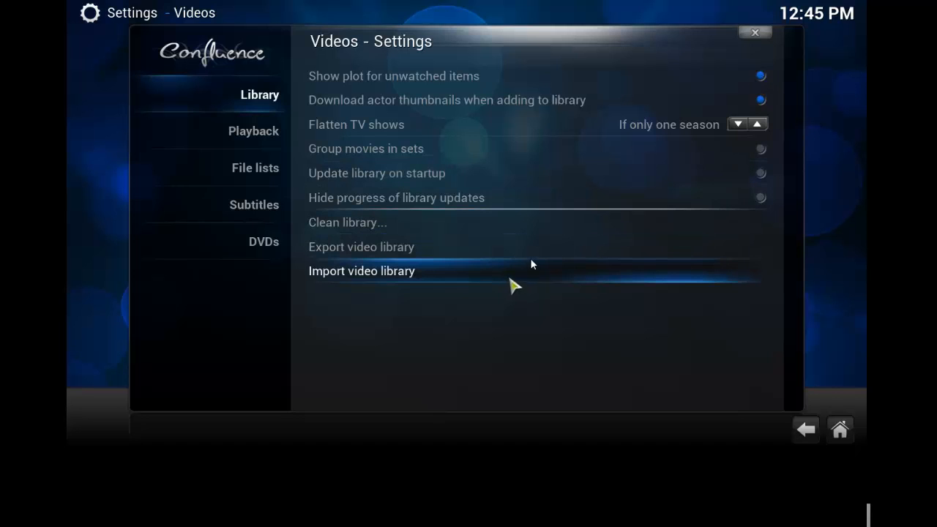
mouse_move(373, 272)
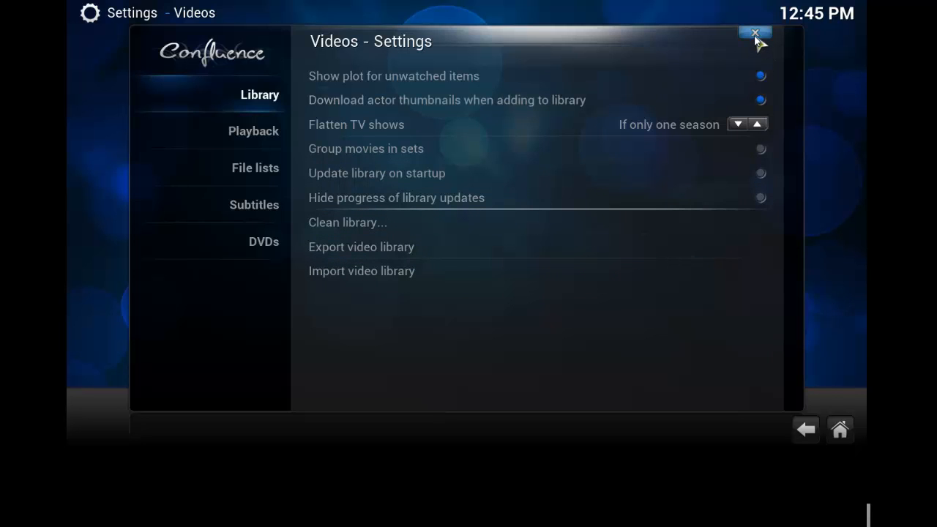
- Switch to Live TV settings and view EPG, Recording, Menu/OSD and Playback pages
left_click(754, 32)
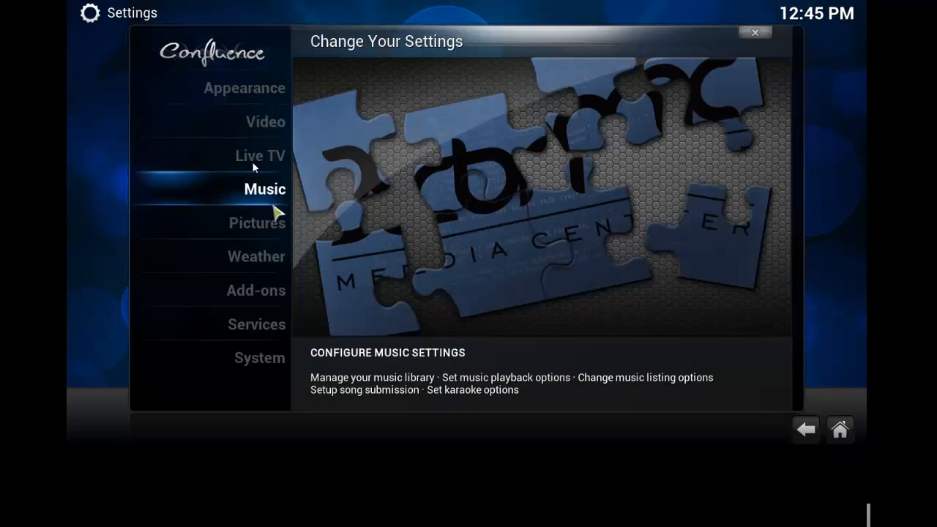
left_click(260, 155)
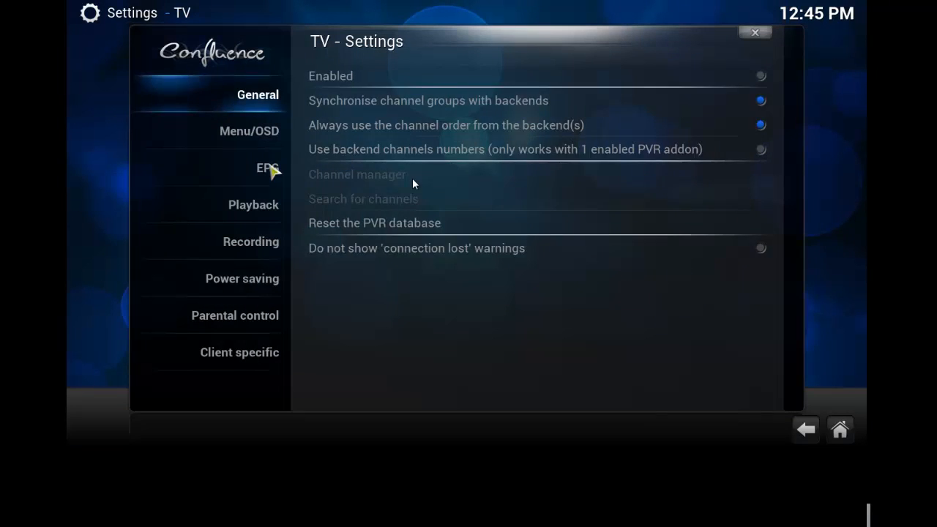
left_click(267, 167)
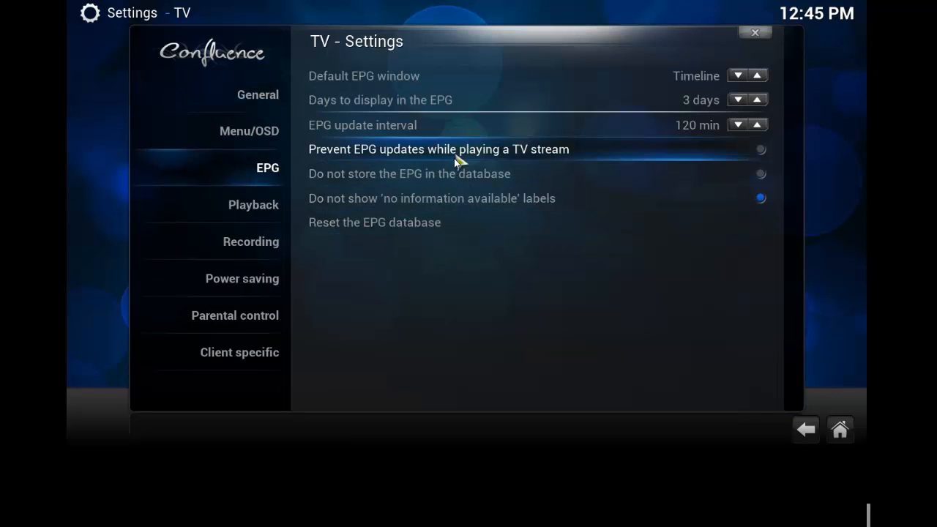
left_click(252, 242)
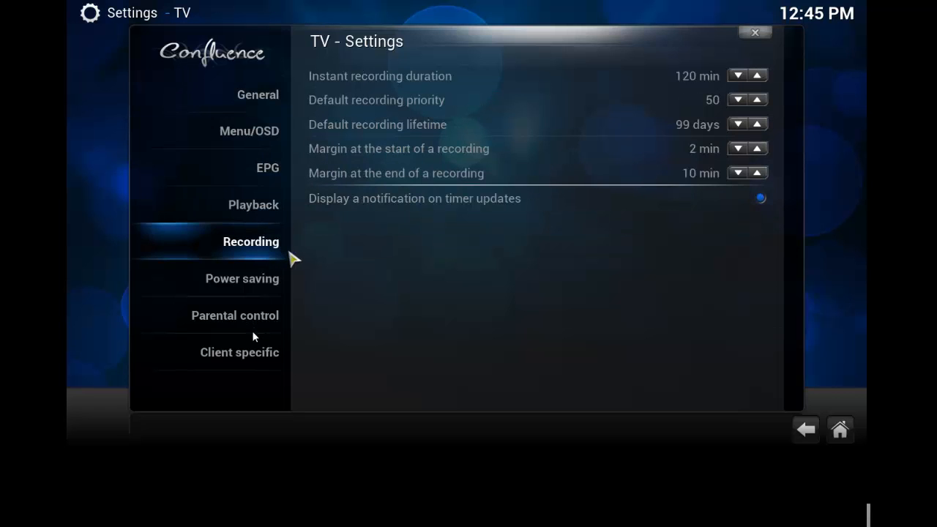
left_click(249, 132)
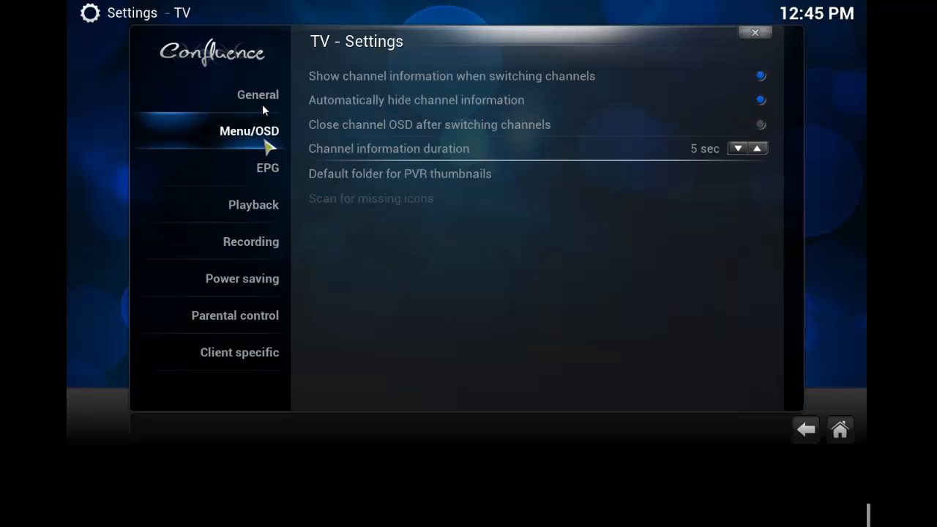
left_click(253, 205)
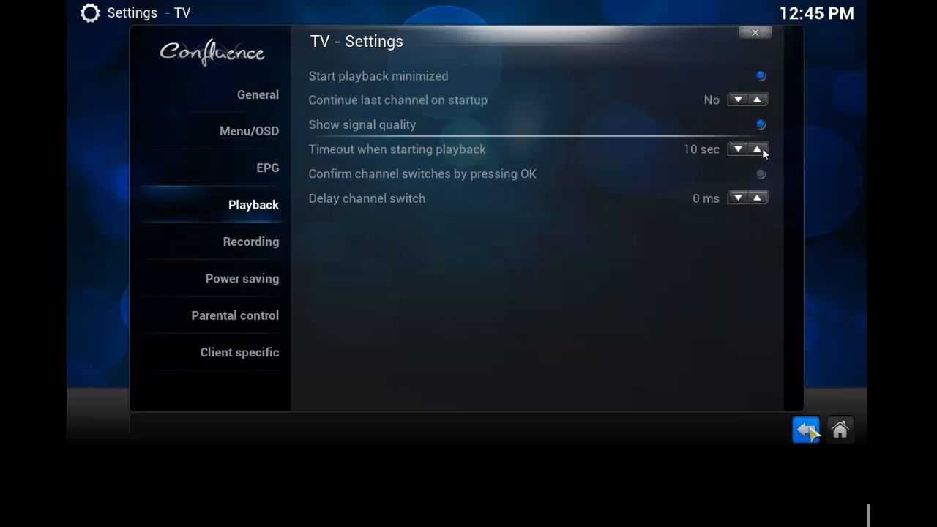
- Leave the TV settings and browse the All Add-ons category list
left_click(806, 429)
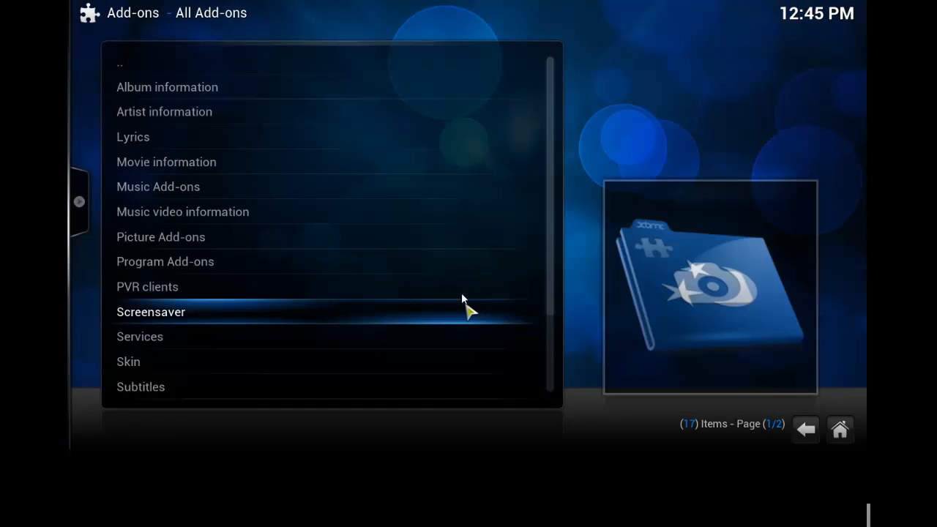
mouse_move(271, 362)
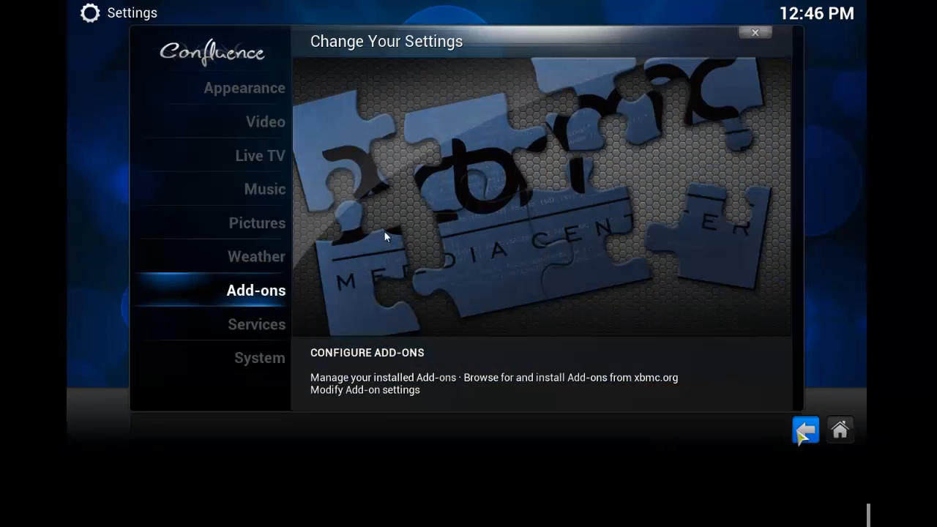
- Review the Services pages: General, Webserver and Remote control, changing nothing
left_click(257, 325)
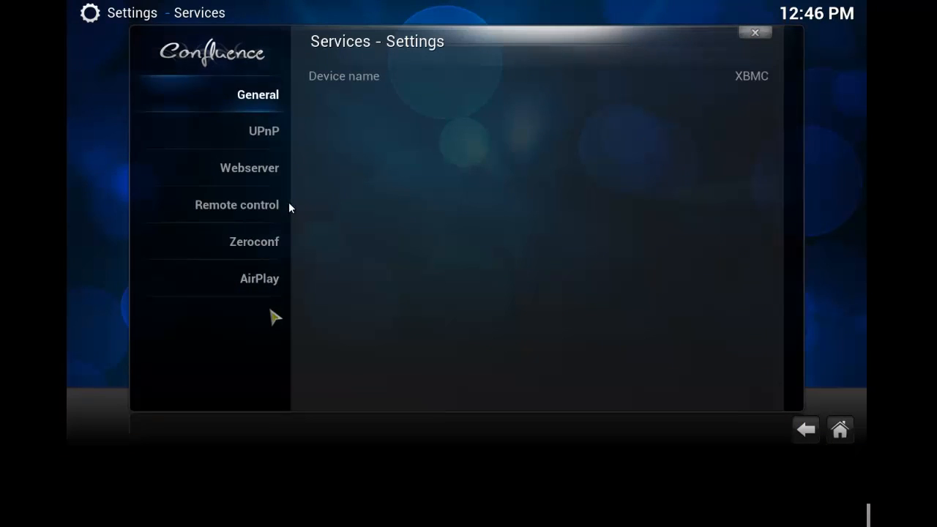
left_click(249, 167)
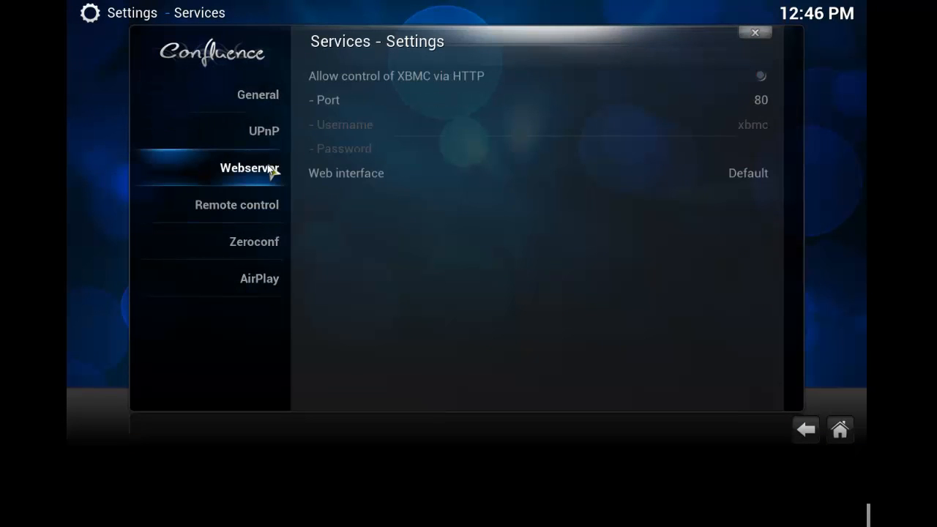
left_click(237, 205)
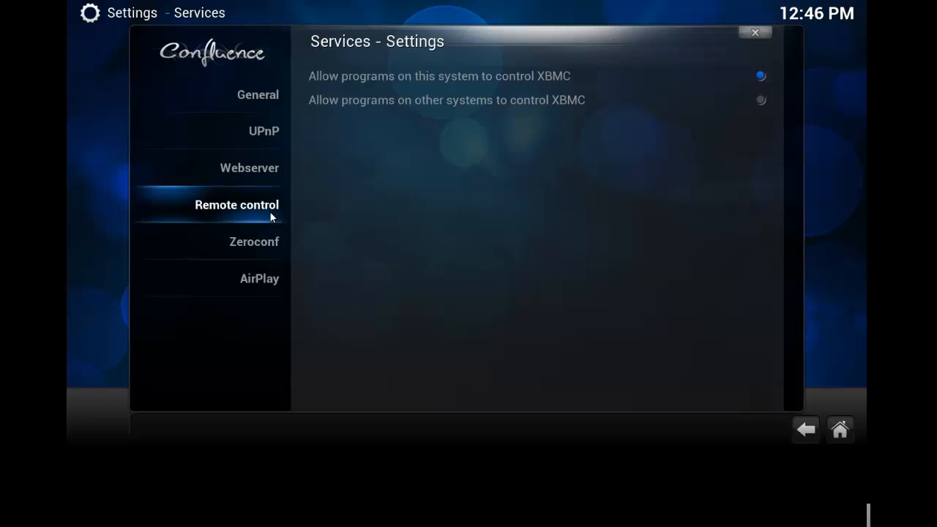
mouse_move(433, 273)
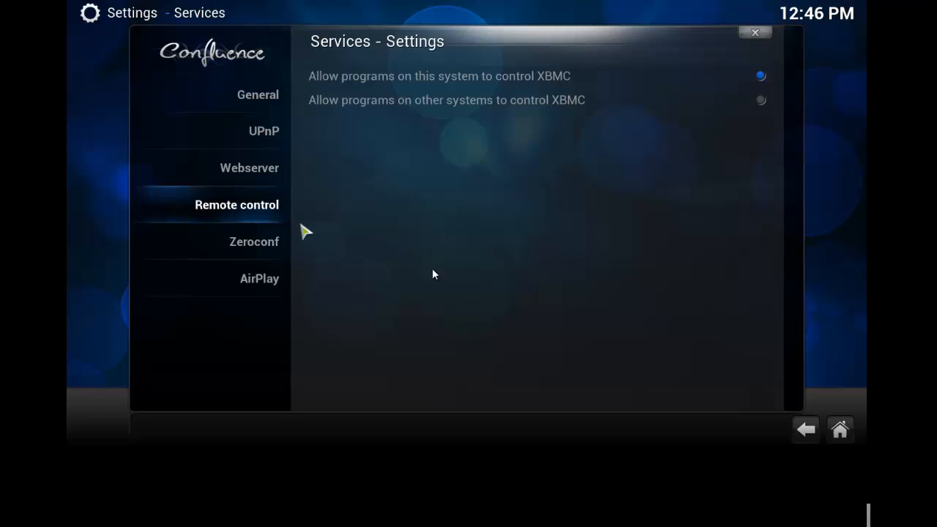
mouse_move(471, 286)
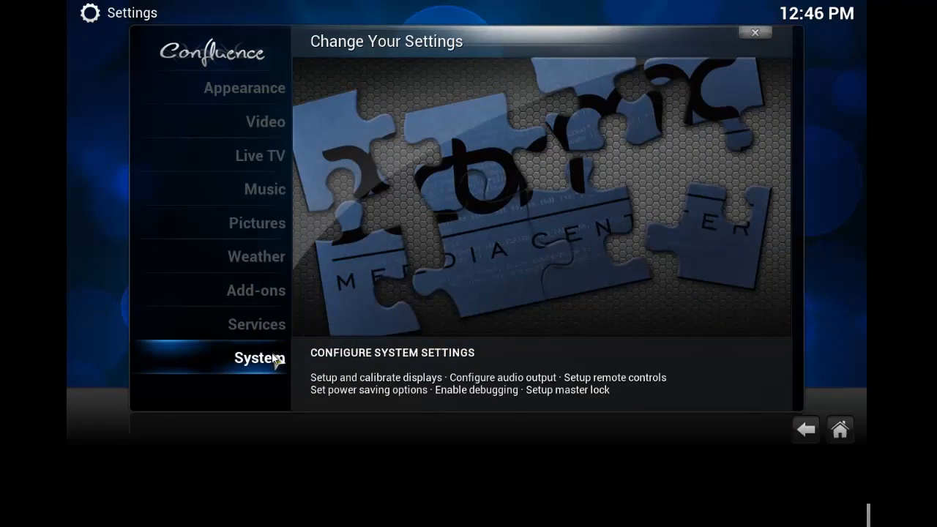
- Review the System video output and audio output settings unchanged
left_click(257, 358)
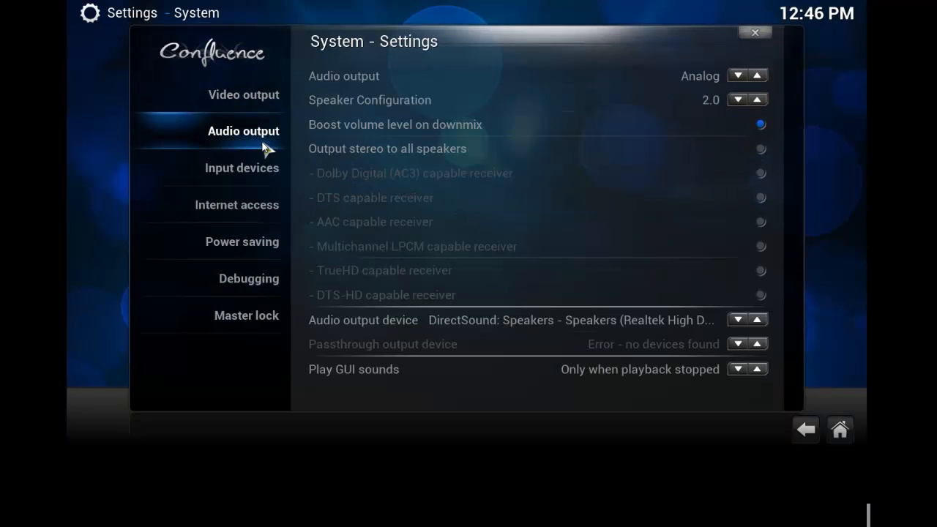
mouse_move(270, 143)
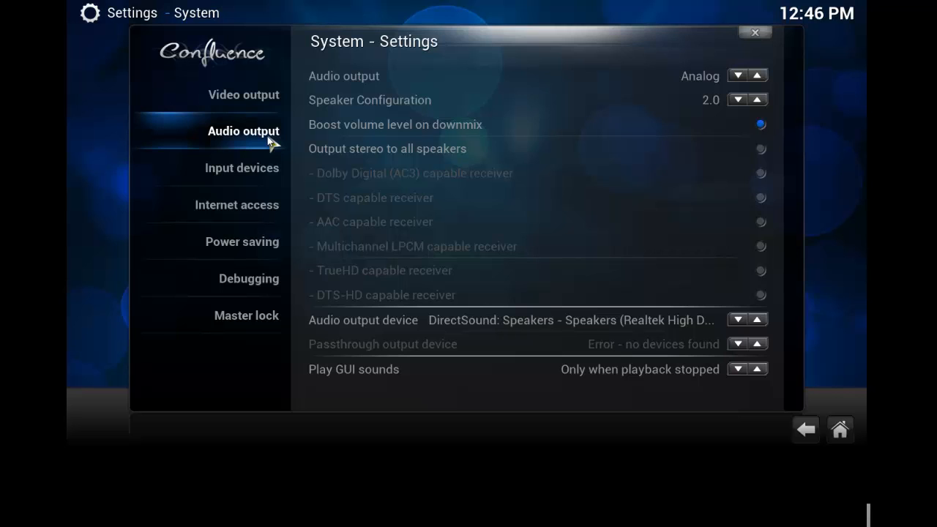
left_click(243, 94)
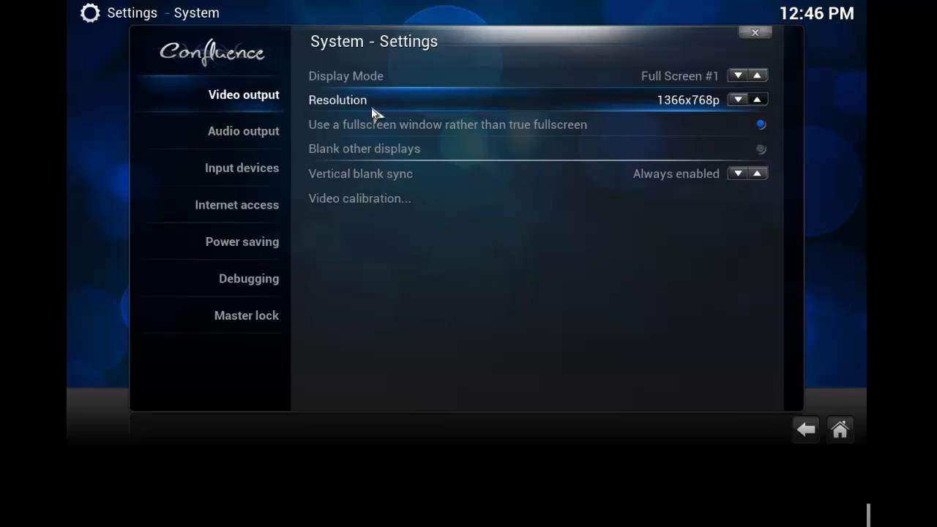
left_click(243, 132)
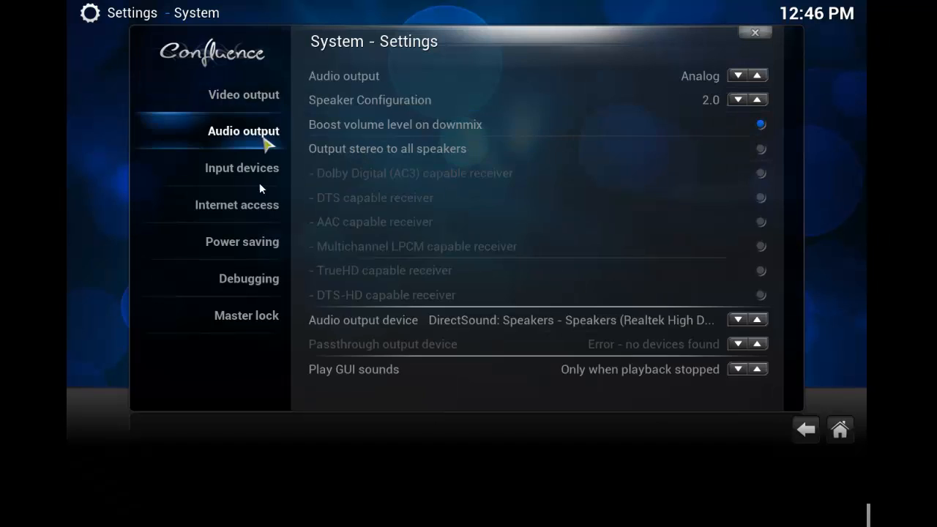
- Review the Internet access and Power saving pages, then leave System settings
left_click(237, 205)
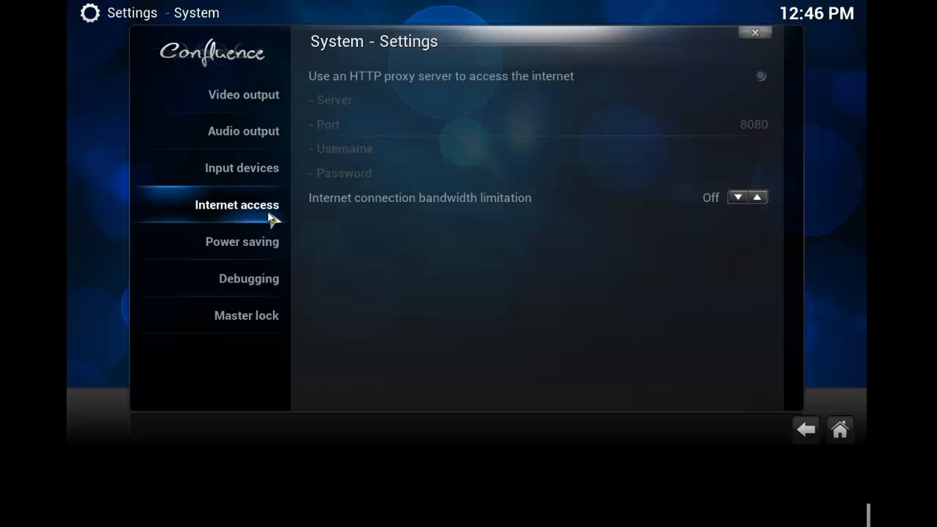
mouse_move(366, 206)
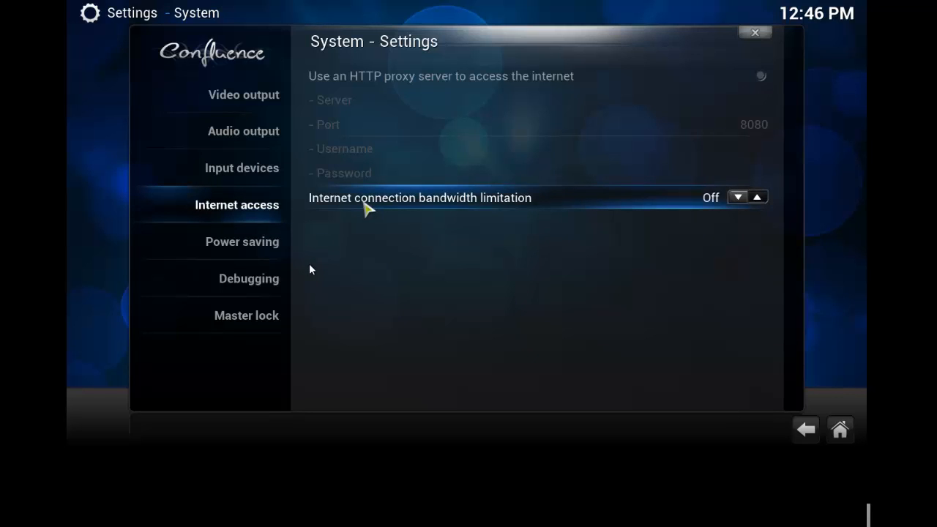
left_click(243, 242)
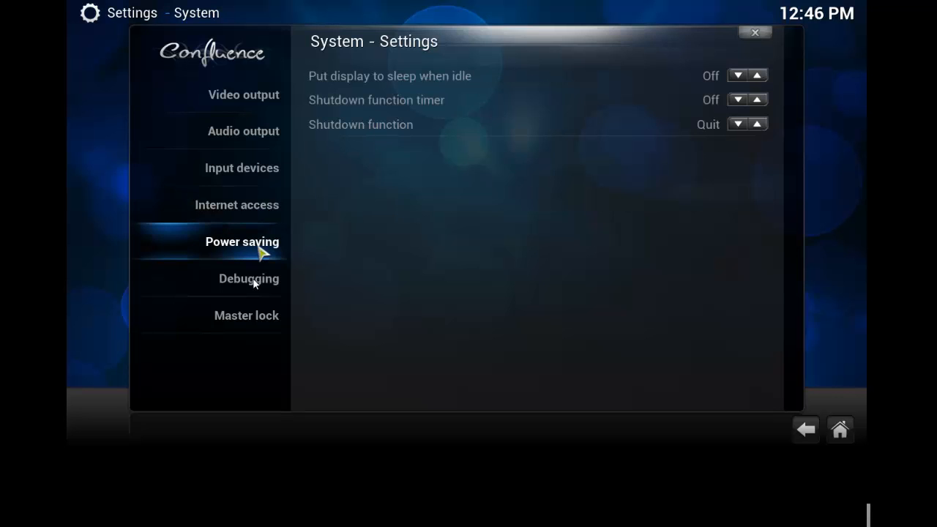
left_click(248, 278)
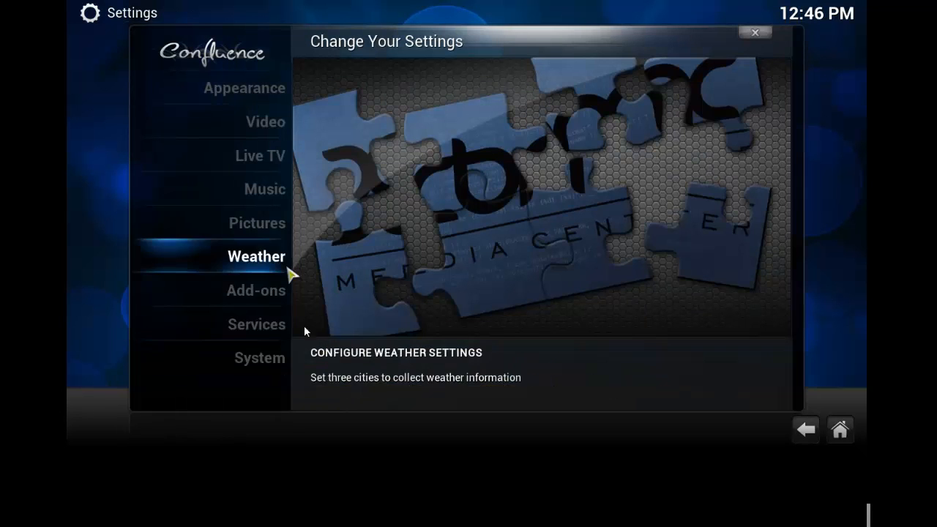
- Close the settings overview and move along the home menu categories
left_click(256, 325)
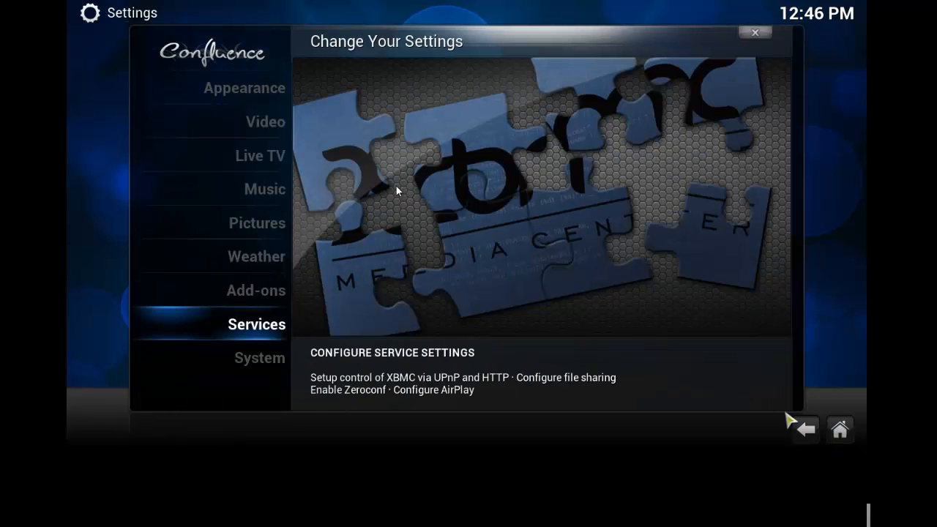
left_click(256, 257)
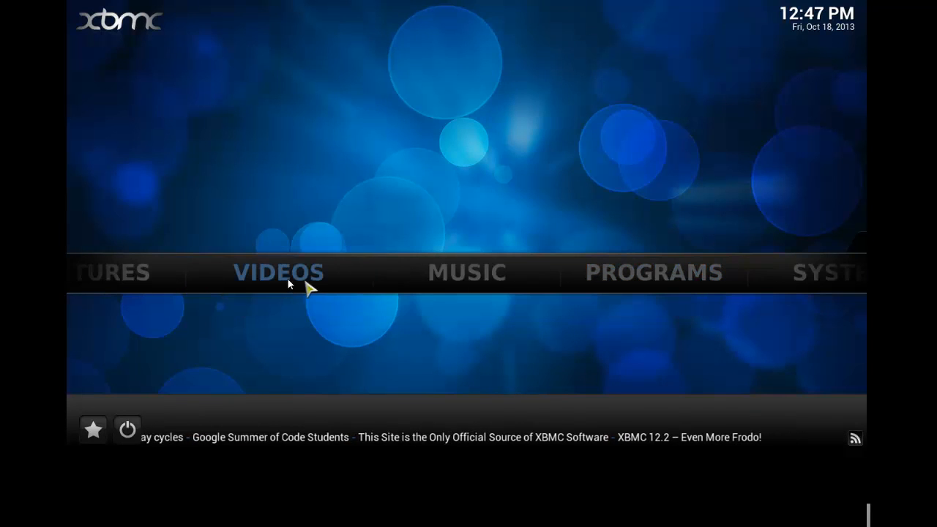
left_click(278, 272)
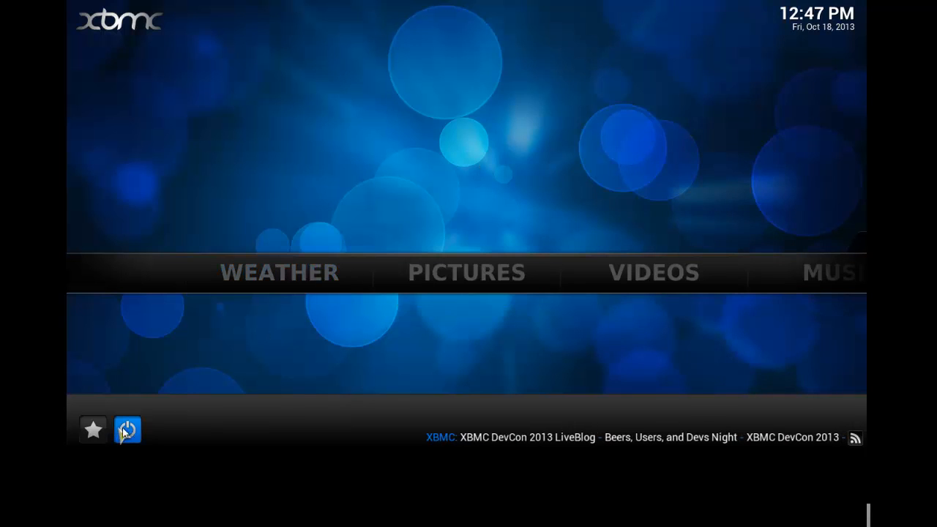
left_click(126, 431)
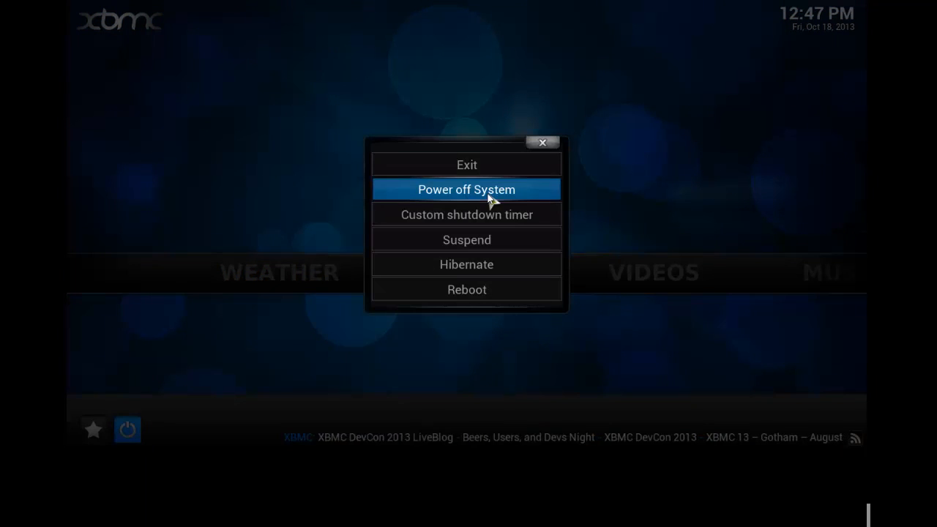
mouse_move(466, 213)
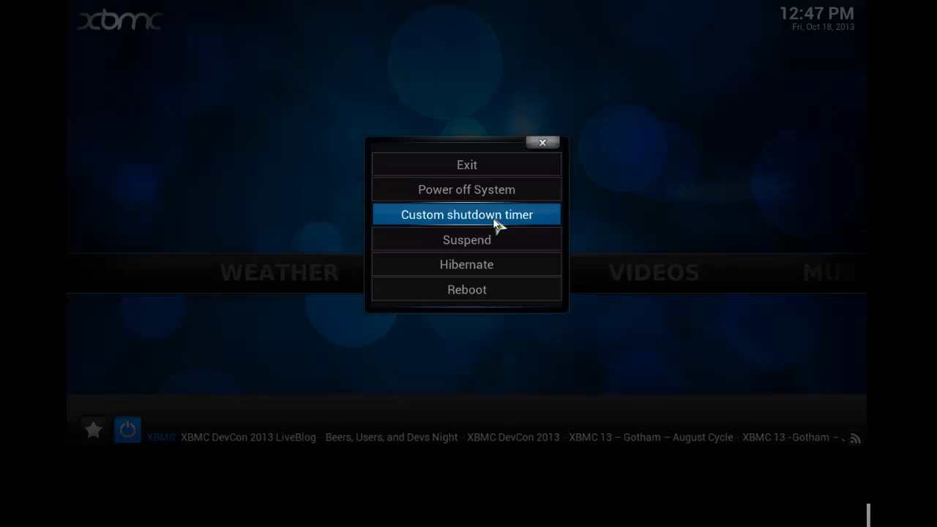
mouse_move(465, 249)
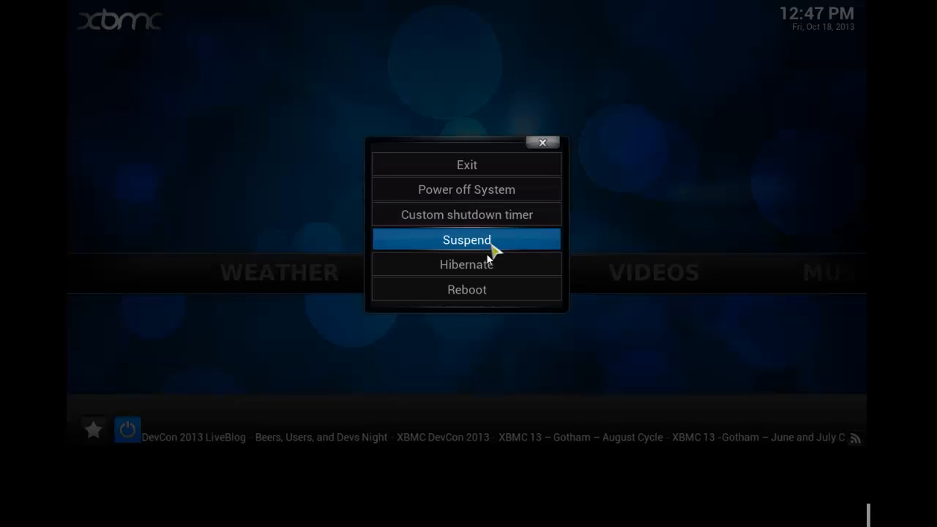
mouse_move(466, 290)
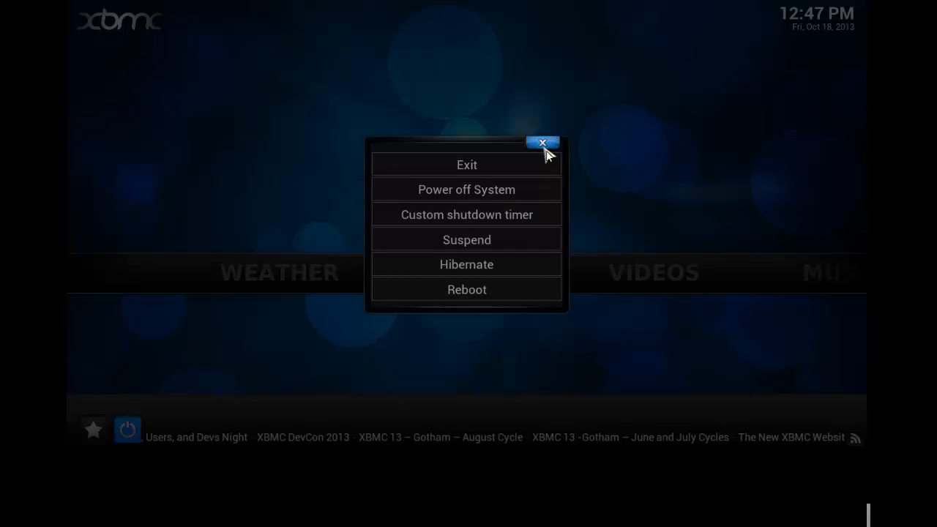
mouse_move(466, 240)
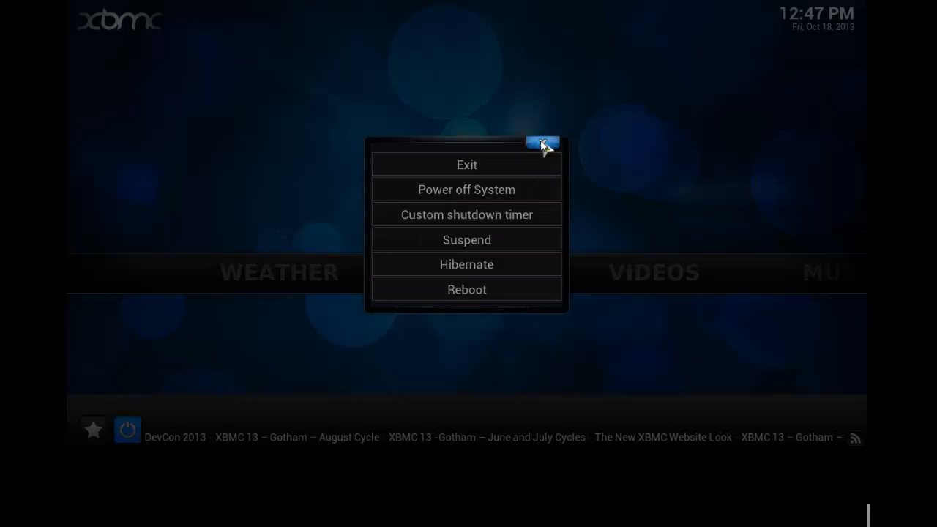
left_click(542, 141)
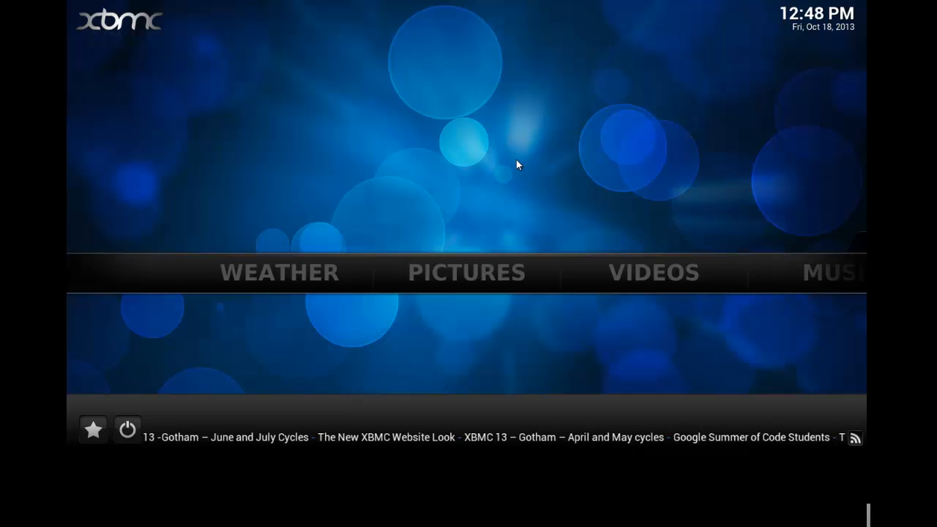
mouse_move(518, 188)
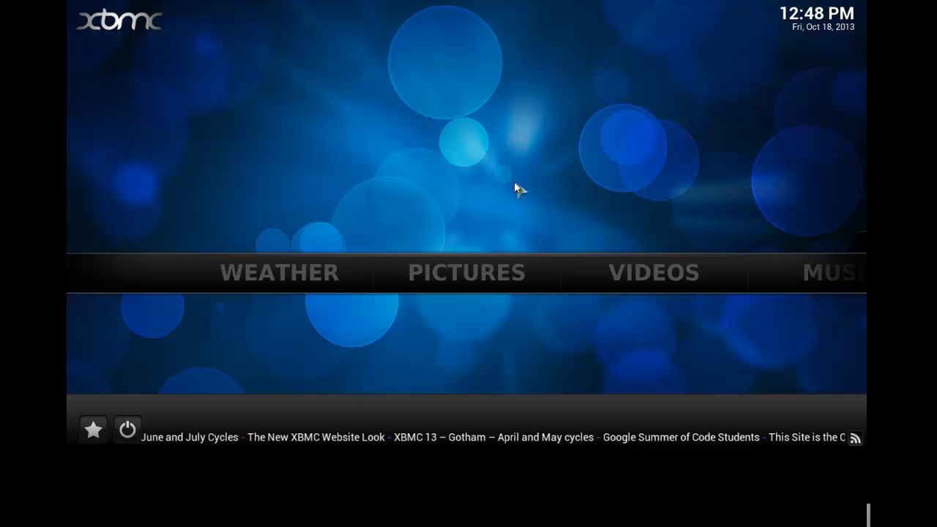